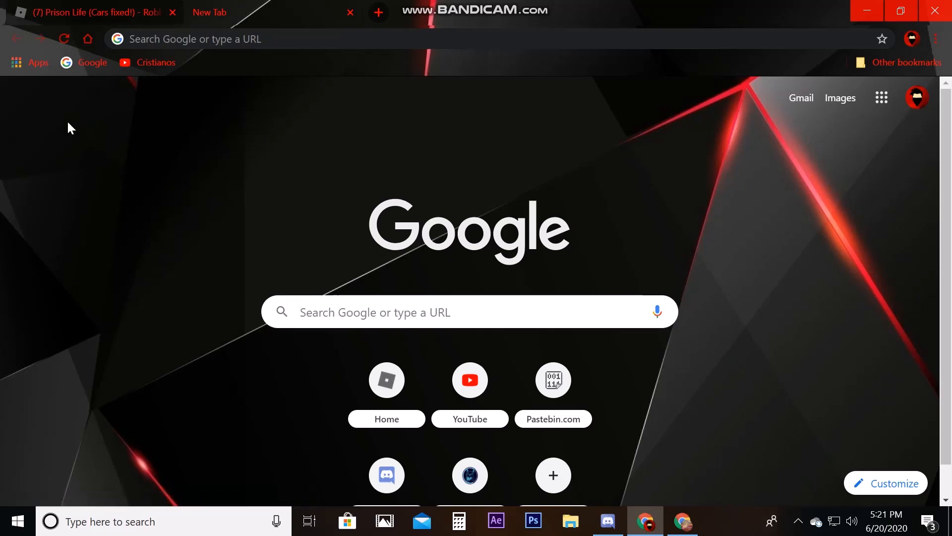
mouse_move(112, 110)
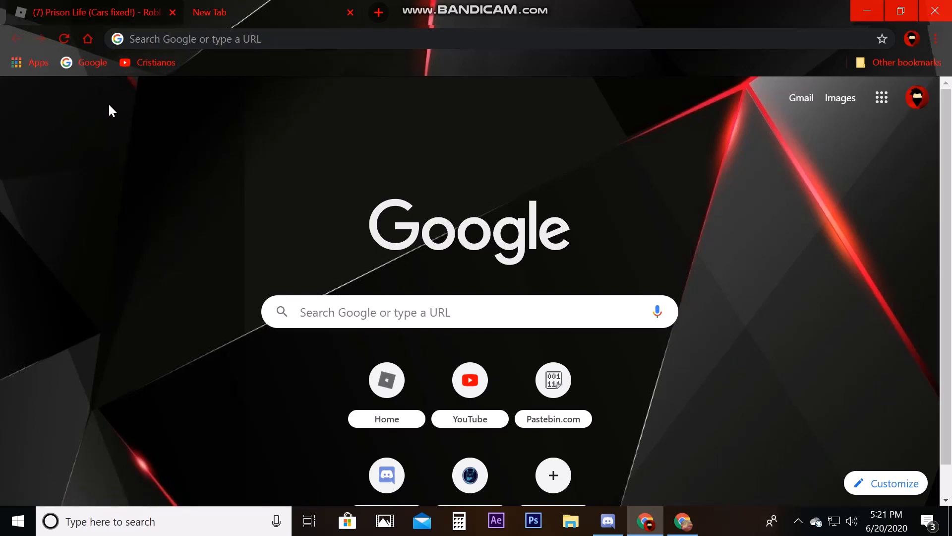
mouse_move(613, 194)
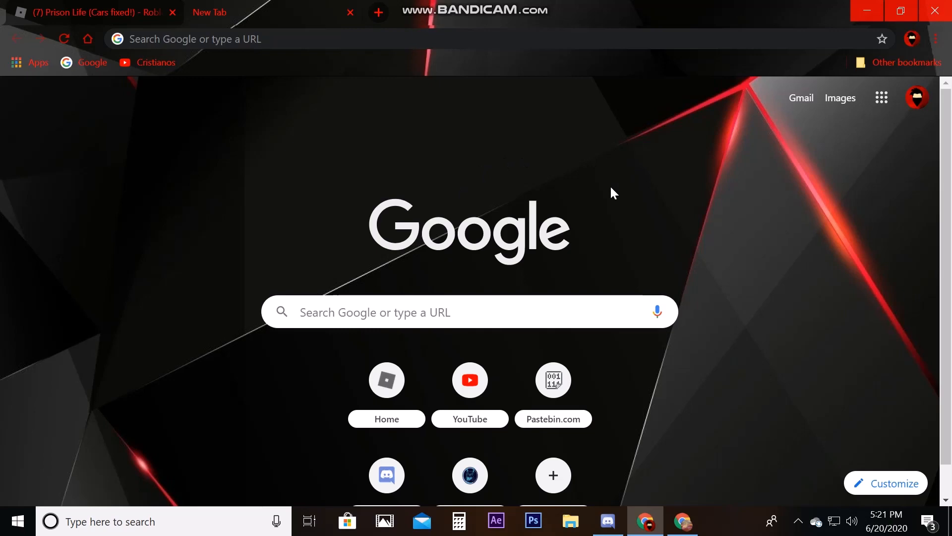
mouse_move(546, 172)
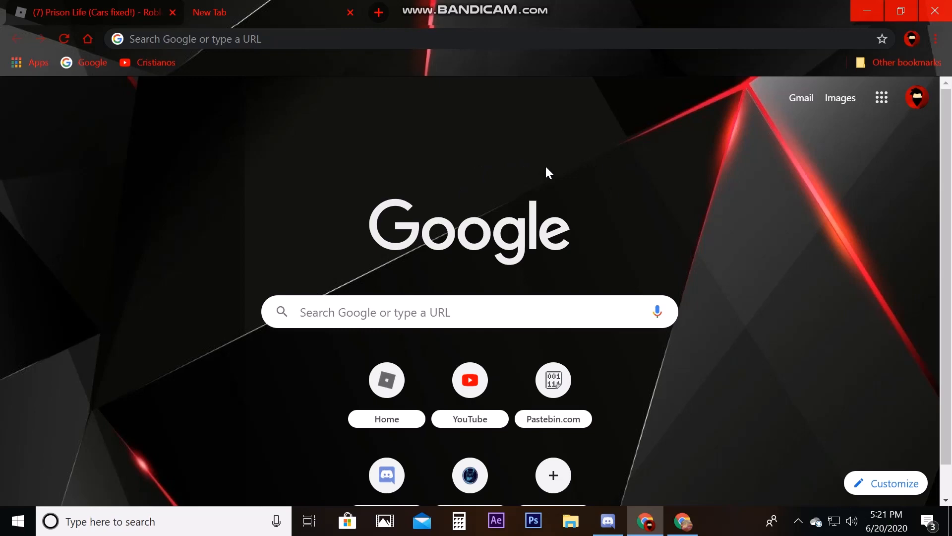
mouse_move(616, 150)
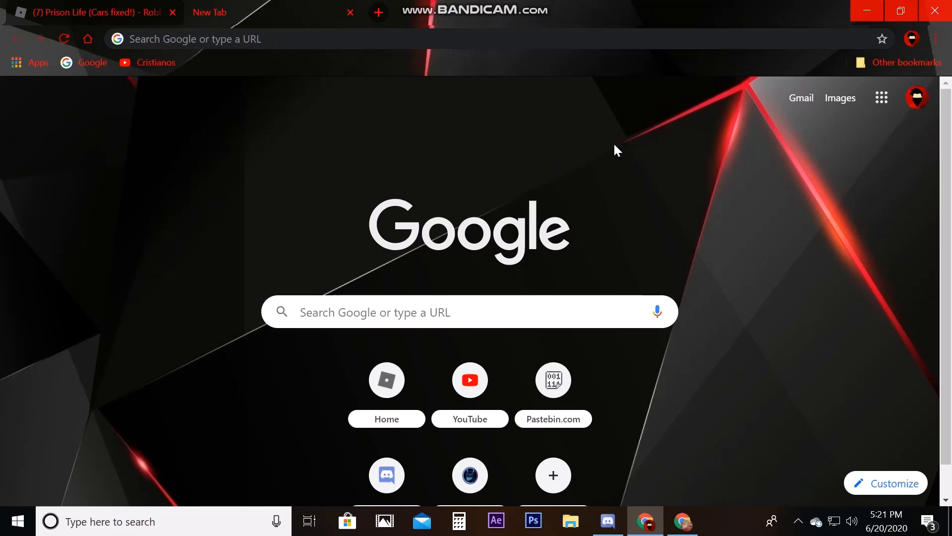
mouse_move(607, 172)
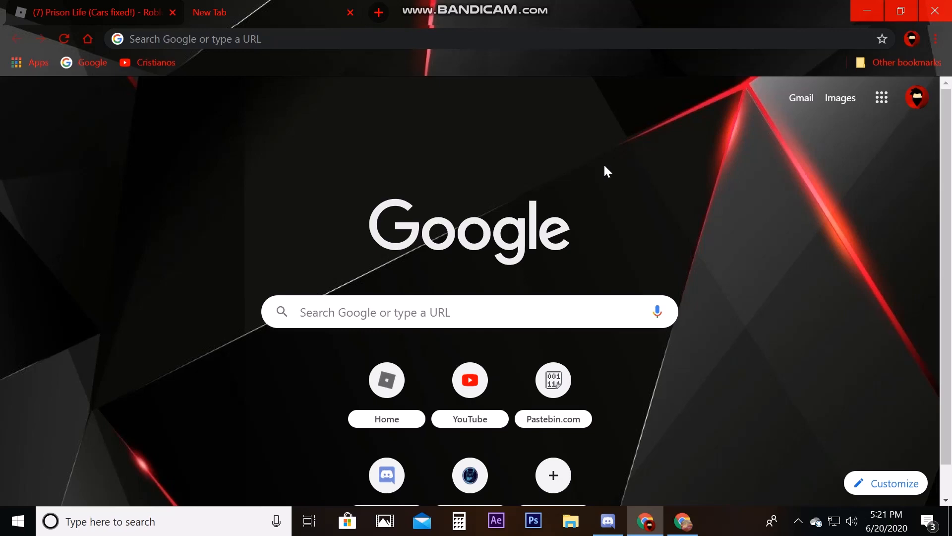
mouse_move(615, 190)
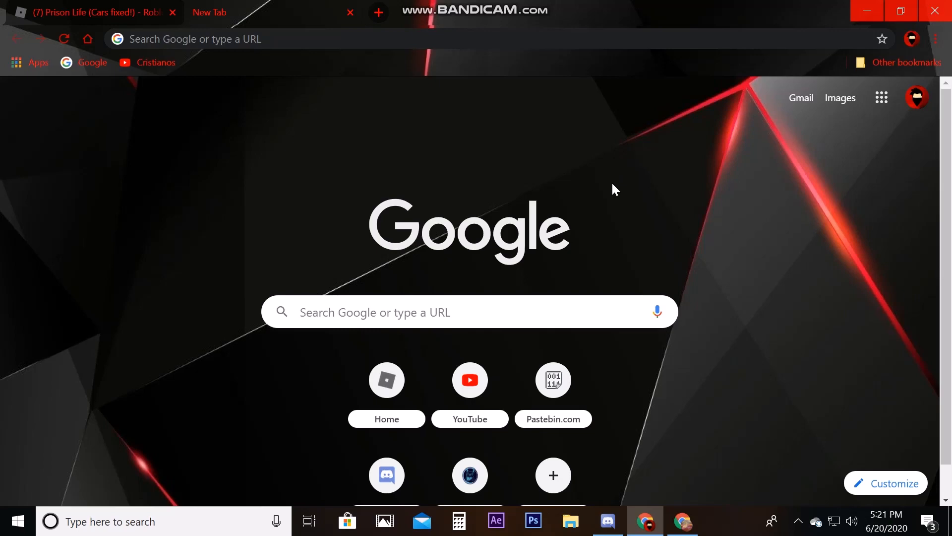
mouse_move(637, 191)
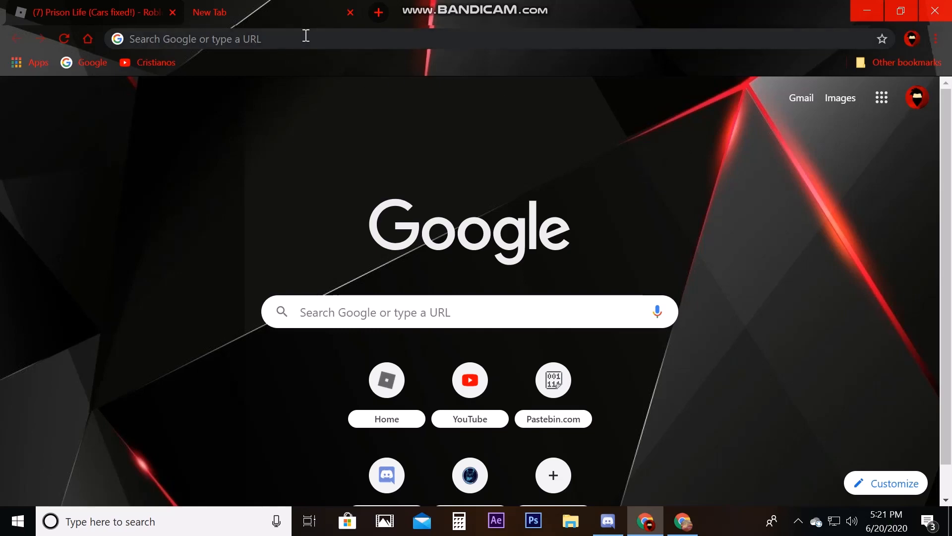
Enter the mega.nz link for the Vega X - v1.8.7a.rar file in Chrome's address bar
type("https://mega.nz/file/T6hWiKYS#huAIvdwKWeQEB2DA8f6vZSqQfadooCxVQc5QC2vAR7A")
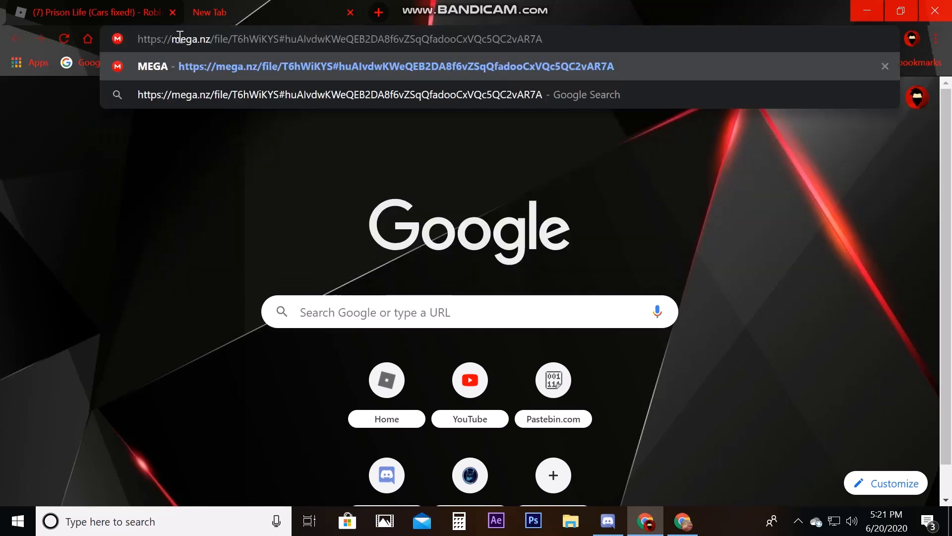
mouse_move(295, 66)
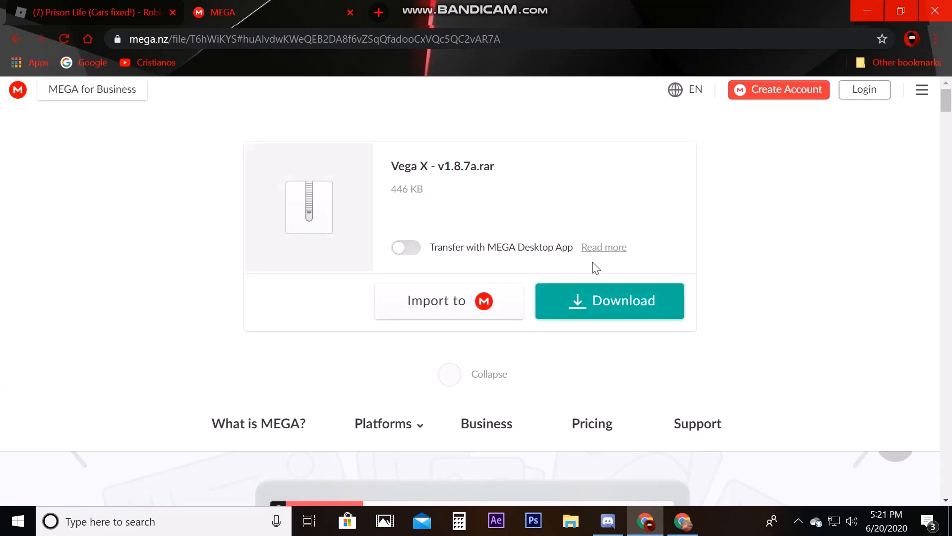
mouse_move(726, 311)
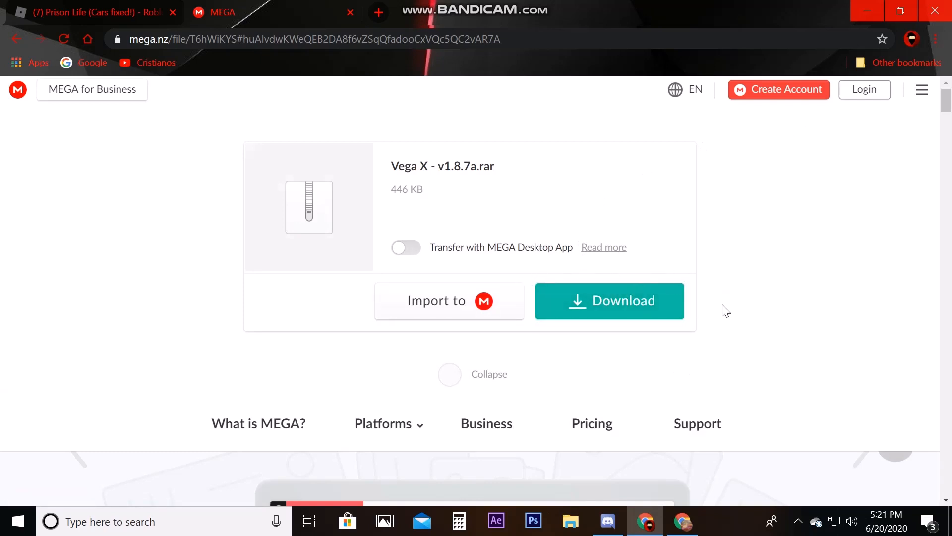
mouse_move(741, 205)
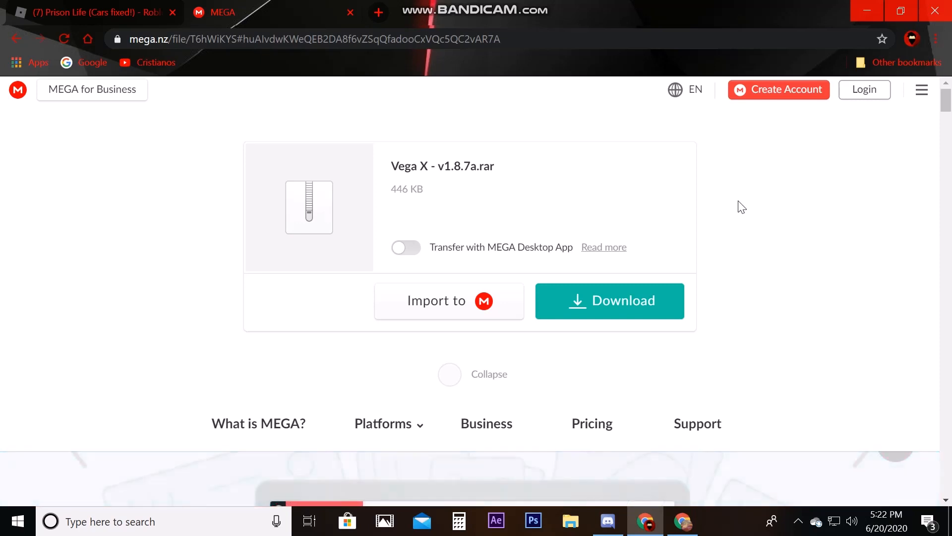
mouse_move(687, 267)
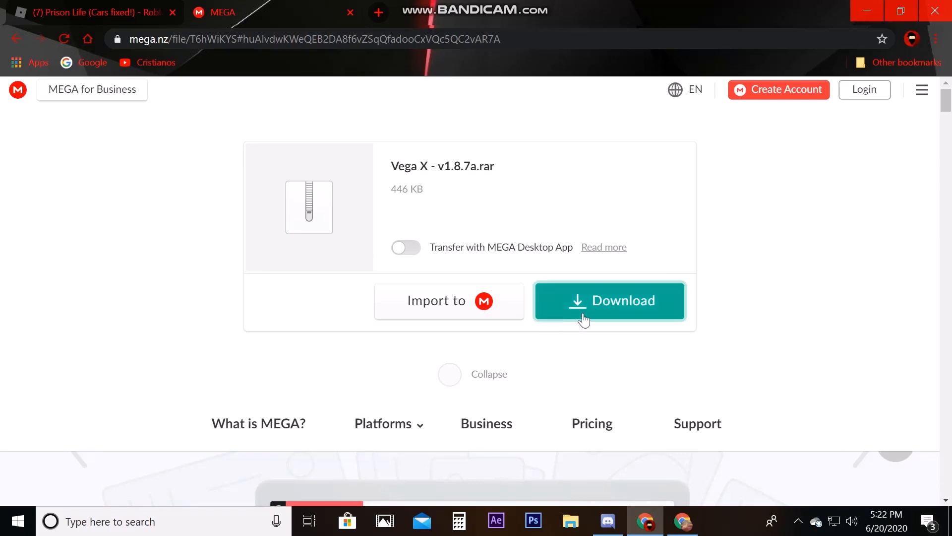
mouse_move(638, 286)
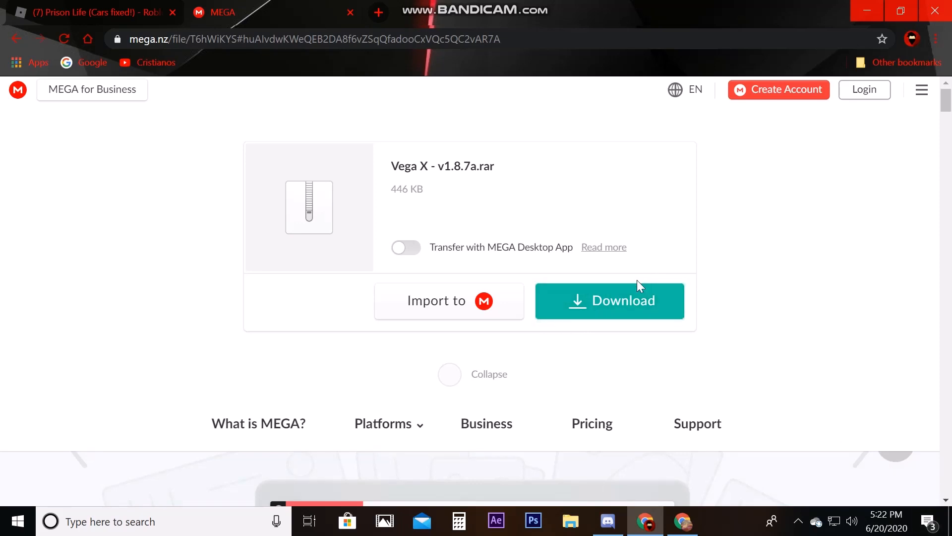
mouse_move(638, 232)
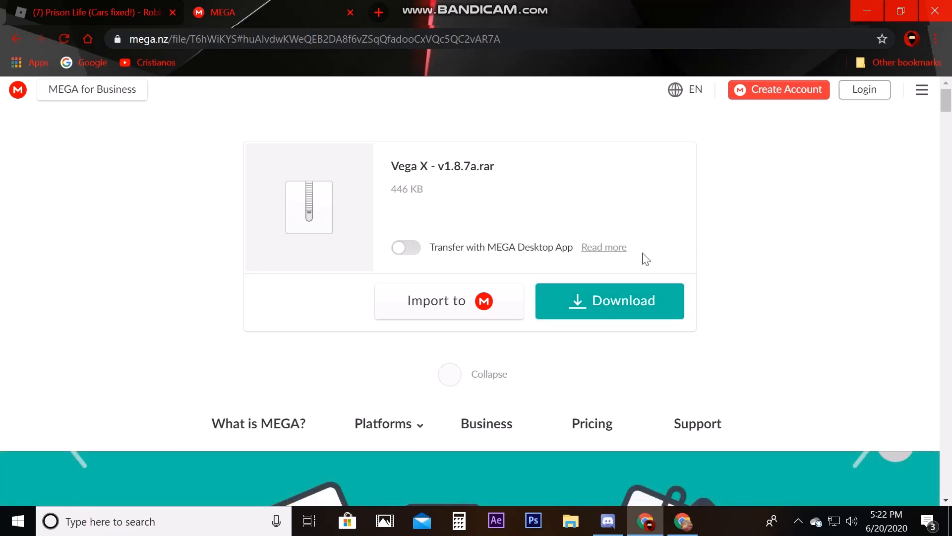
mouse_move(643, 235)
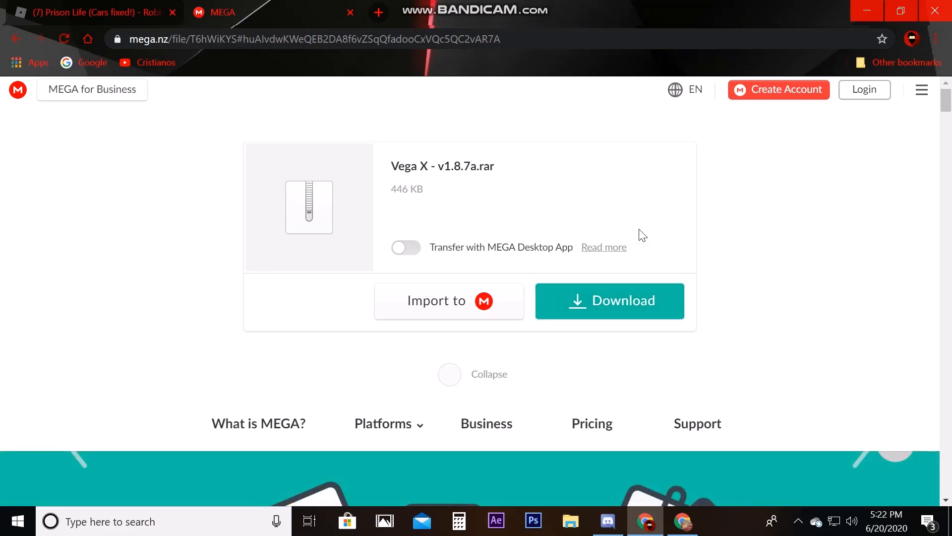
Start the Vega X - v1.8.7a.rar download from MEGA and move to a new browser tab
left_click(609, 300)
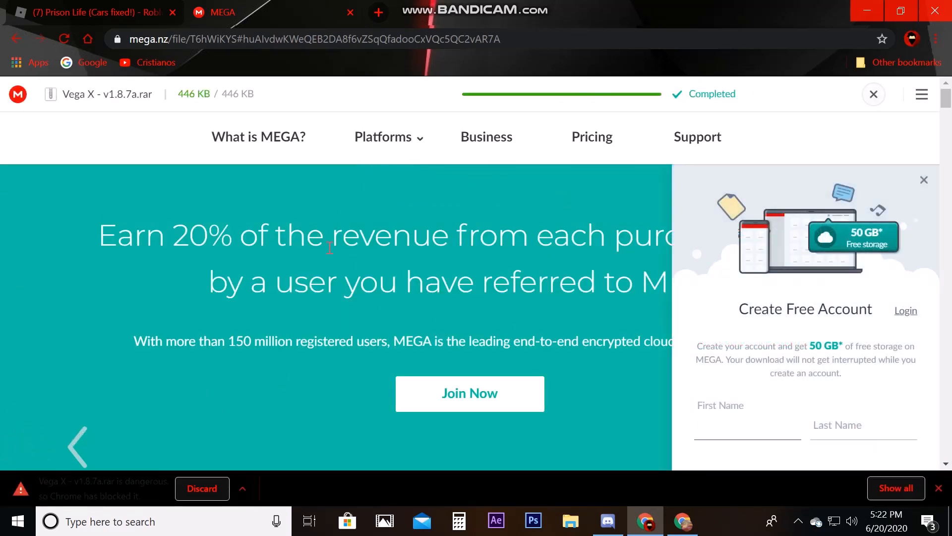
mouse_move(426, 162)
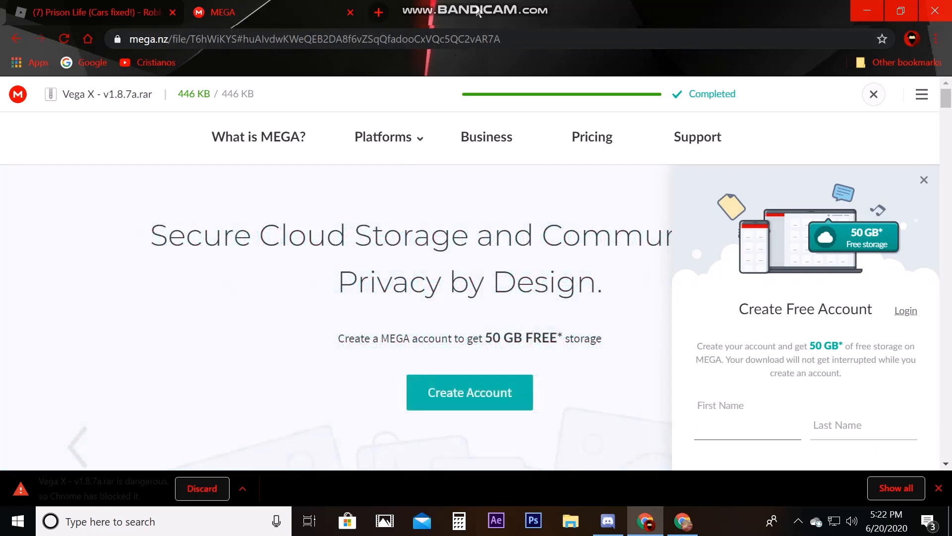
left_click(378, 12)
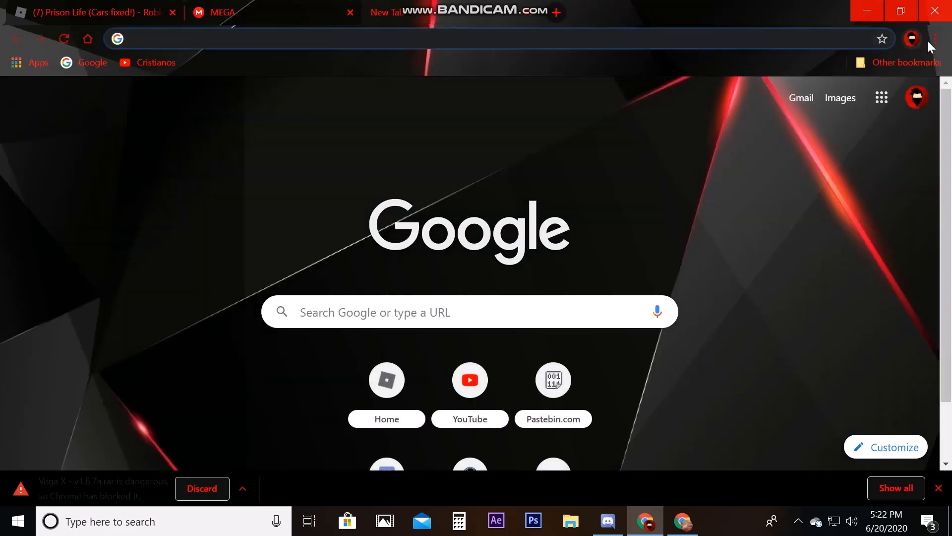
Keep the blocked Vega X - v1.8.7a.rar download via Chrome's downloads page, confirming Keep anyway
left_click(895, 488)
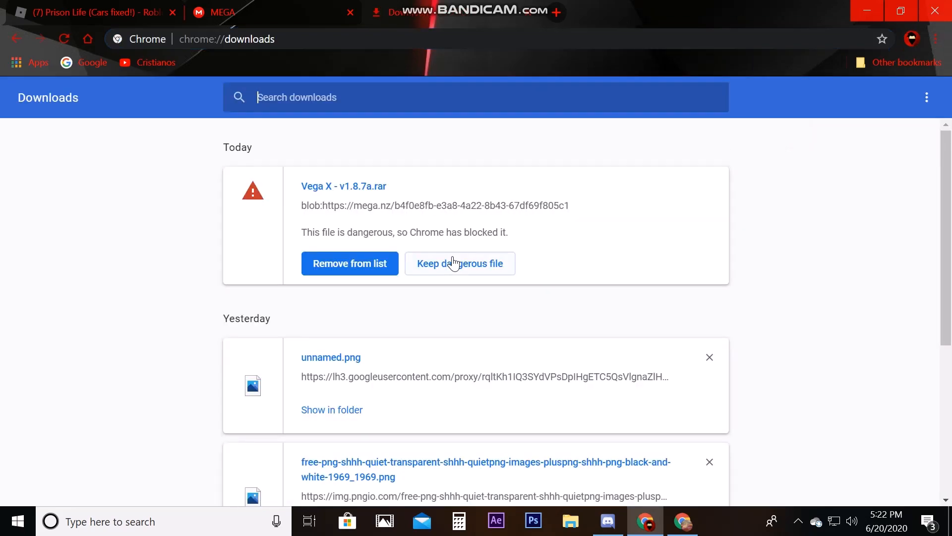
mouse_move(478, 267)
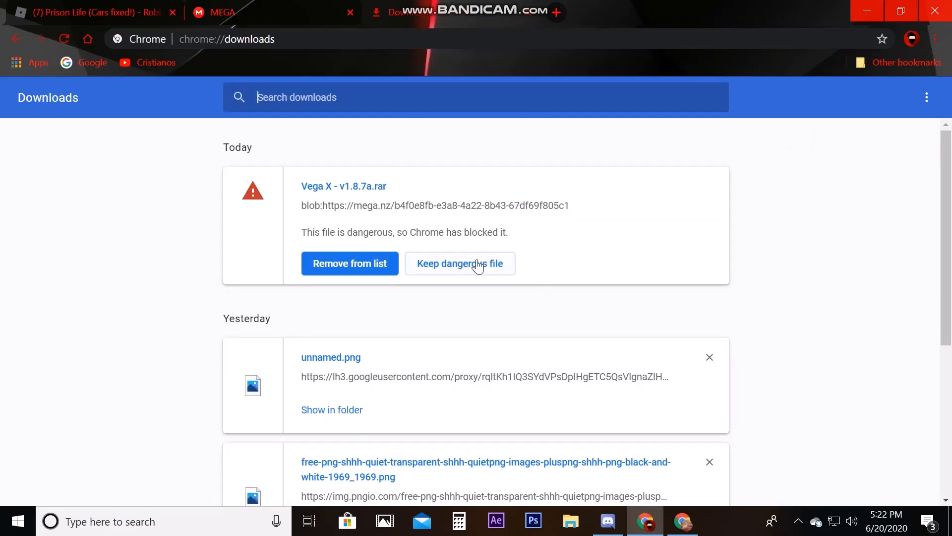
left_click(459, 263)
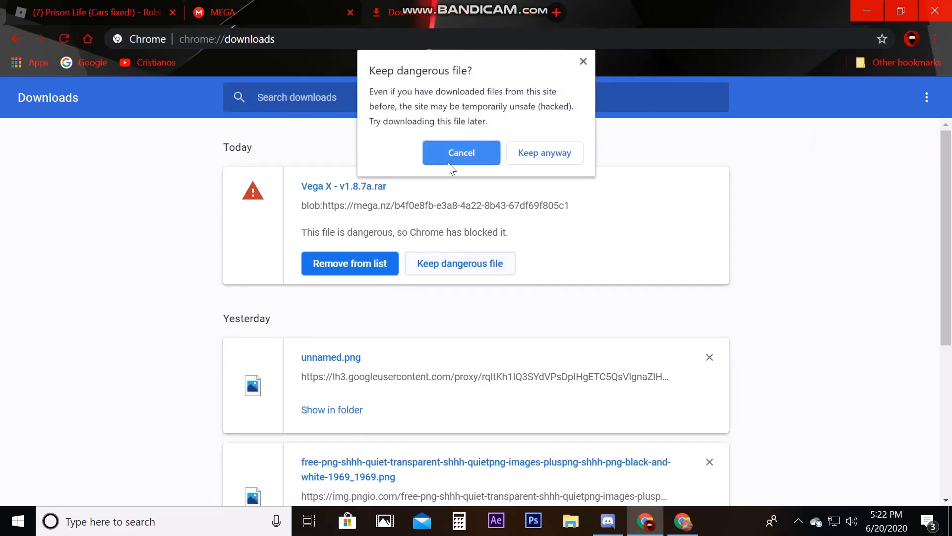
mouse_move(545, 153)
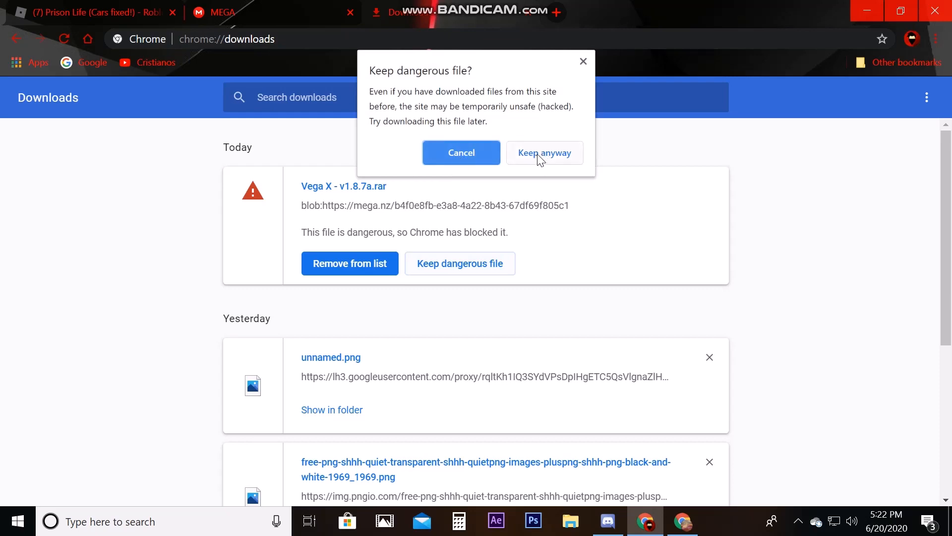
left_click(545, 152)
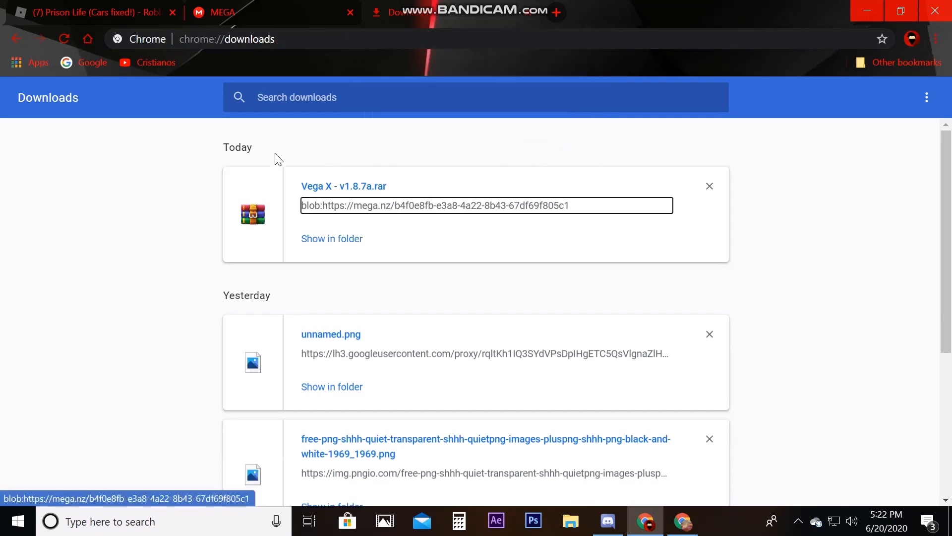
mouse_move(325, 248)
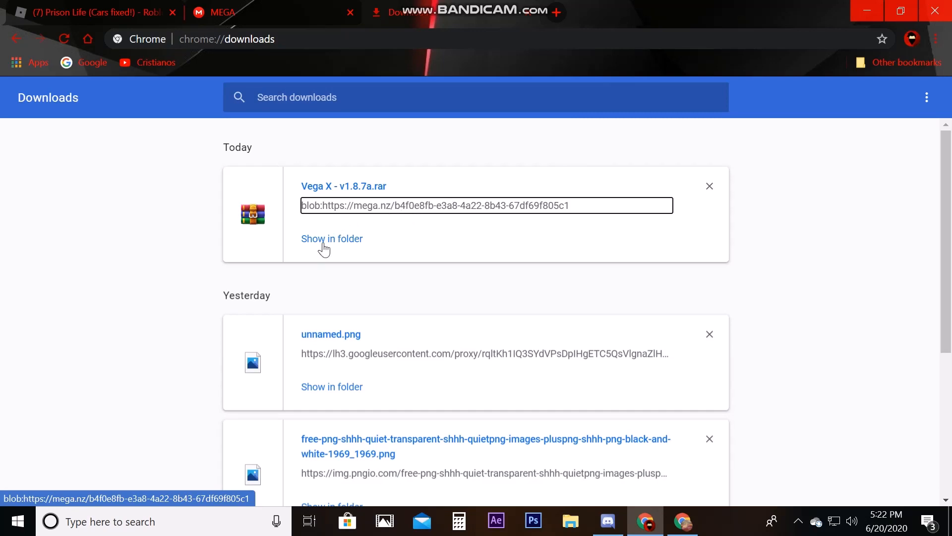
left_click(331, 238)
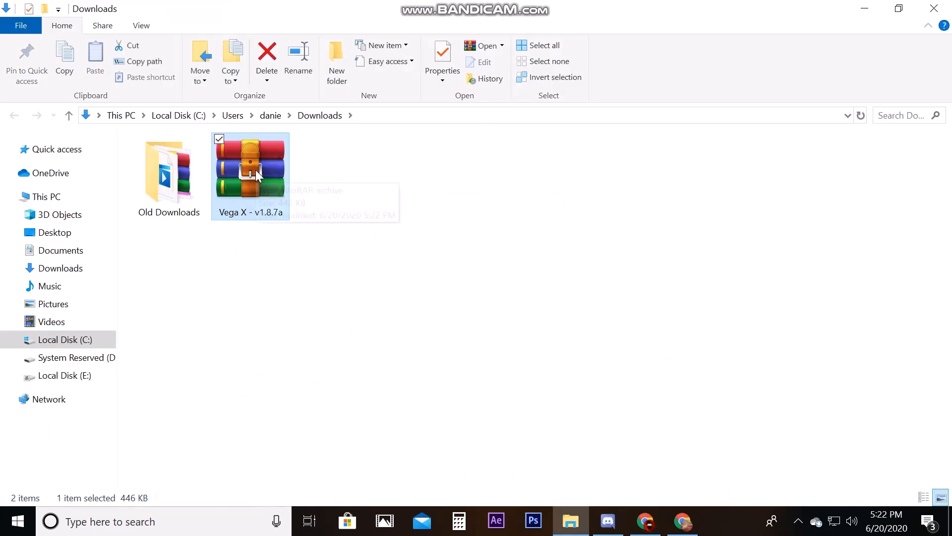
mouse_move(251, 188)
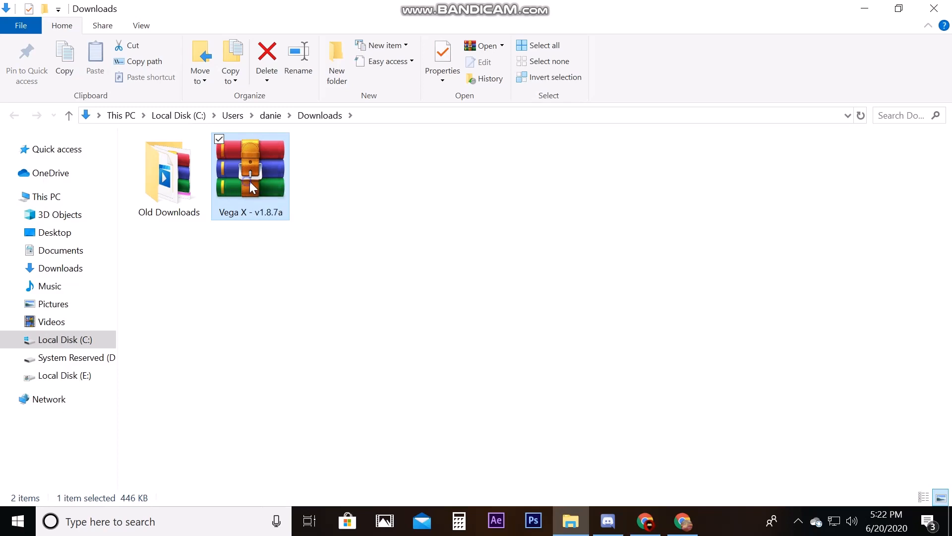
right_click(250, 163)
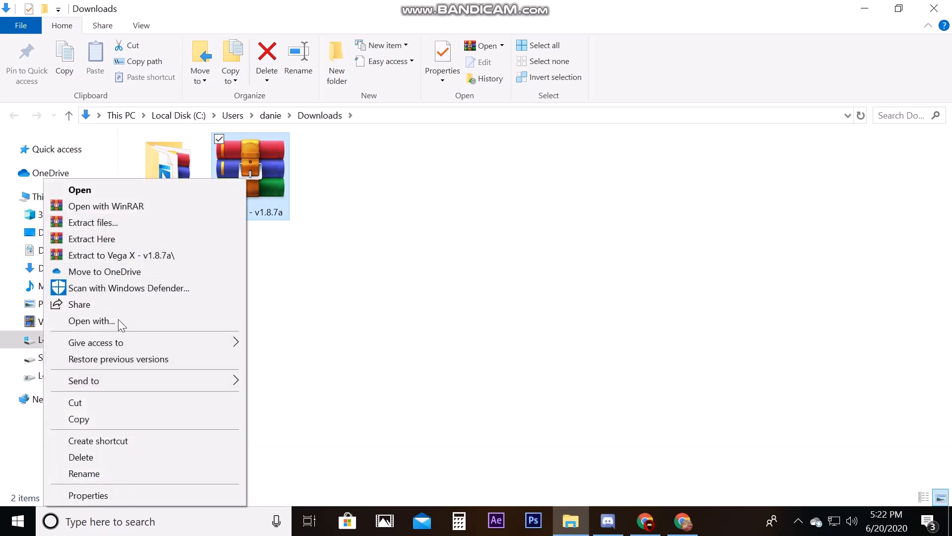
mouse_move(155, 207)
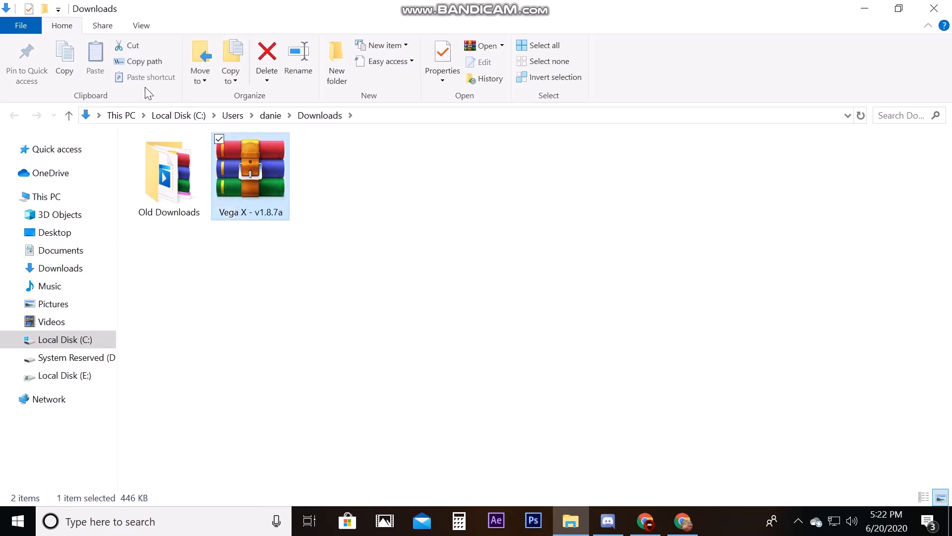
mouse_move(125, 118)
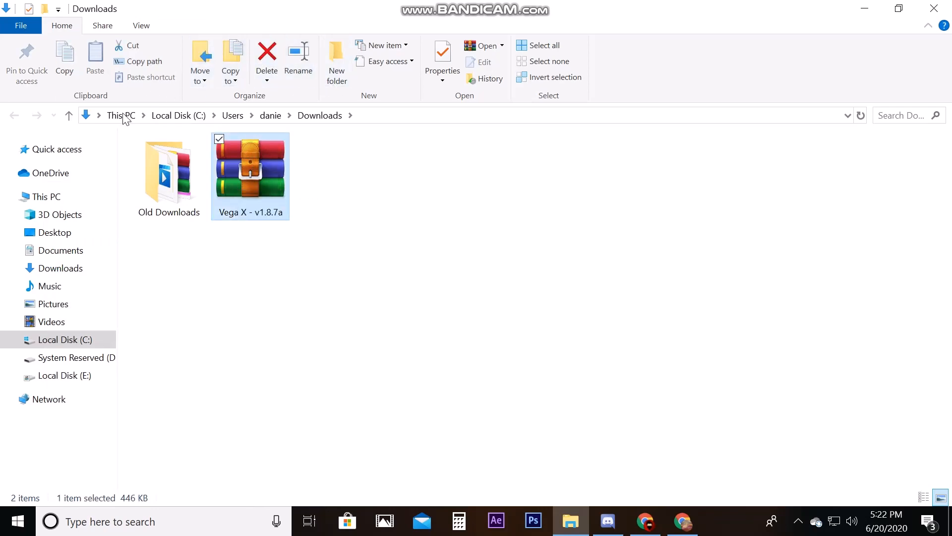
Extract the Vega X archive to the Desktop, replacing existing files, and close WinRAR
double_click(250, 167)
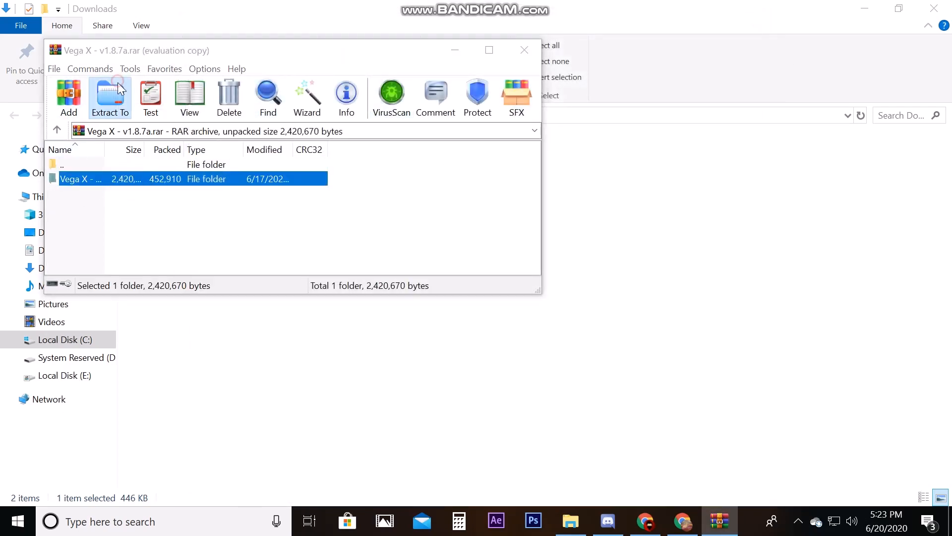
left_click(109, 97)
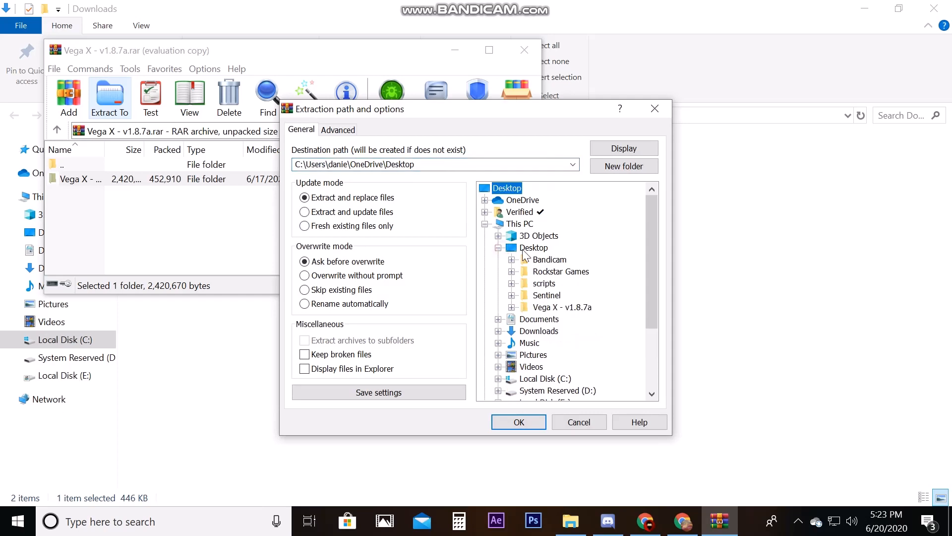
left_click(518, 422)
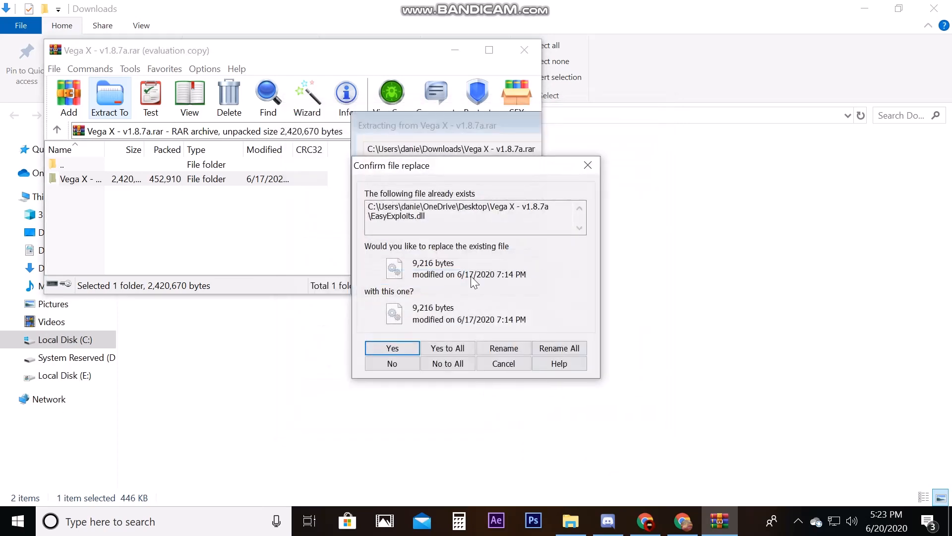
mouse_move(492, 359)
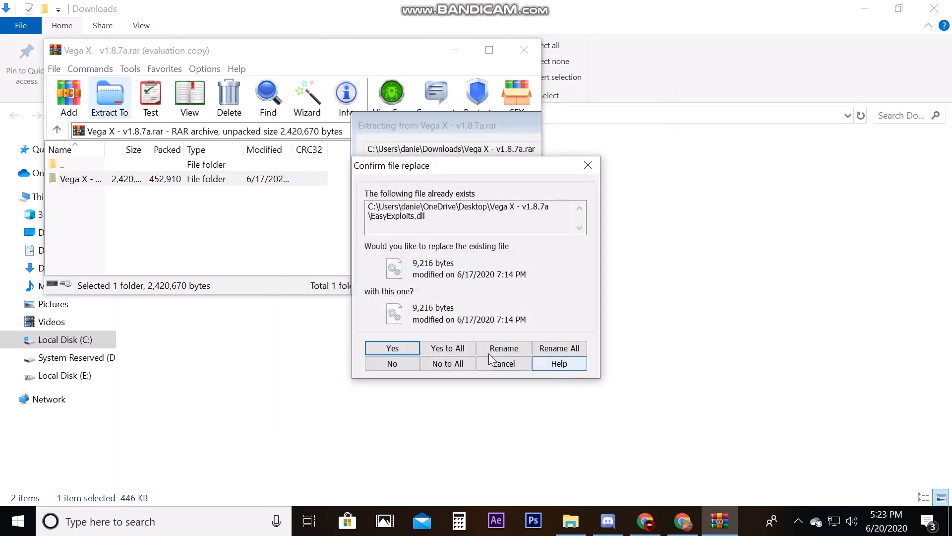
mouse_move(402, 269)
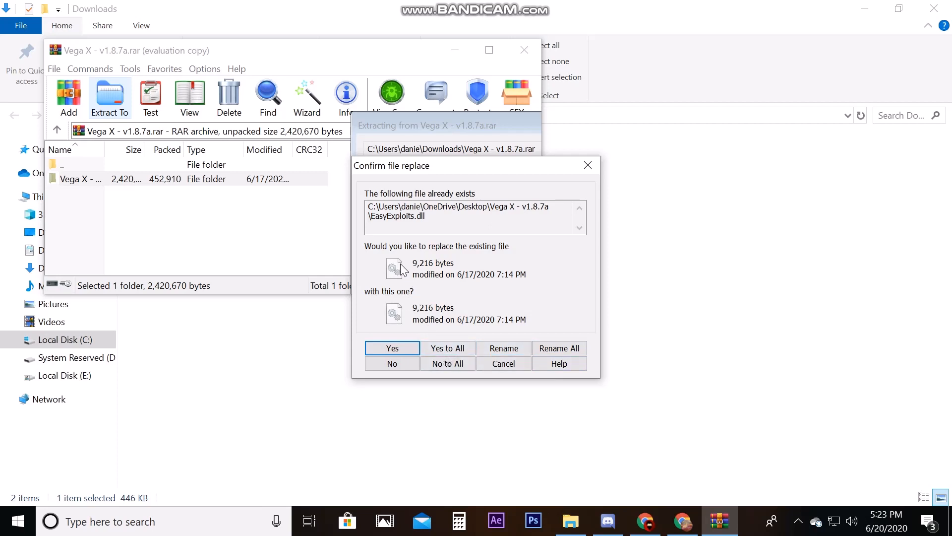
mouse_move(410, 293)
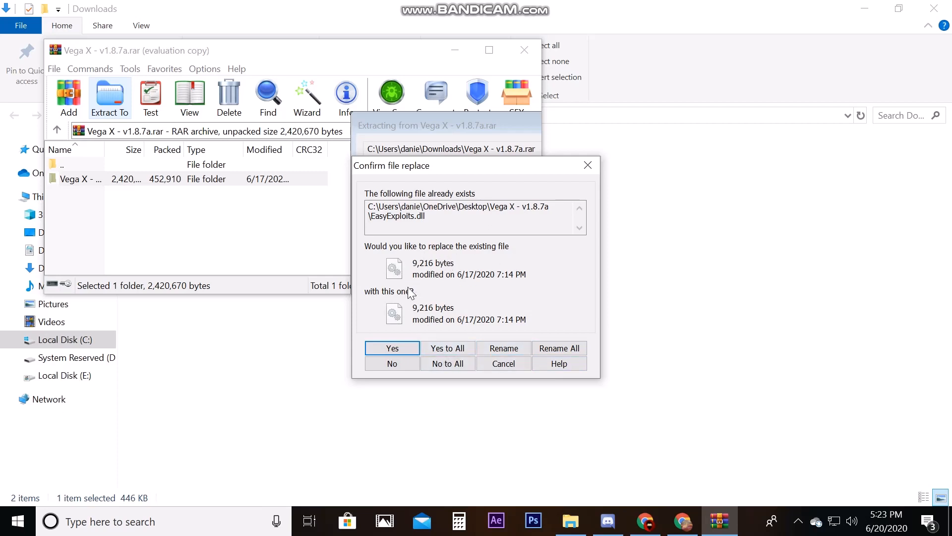
mouse_move(426, 330)
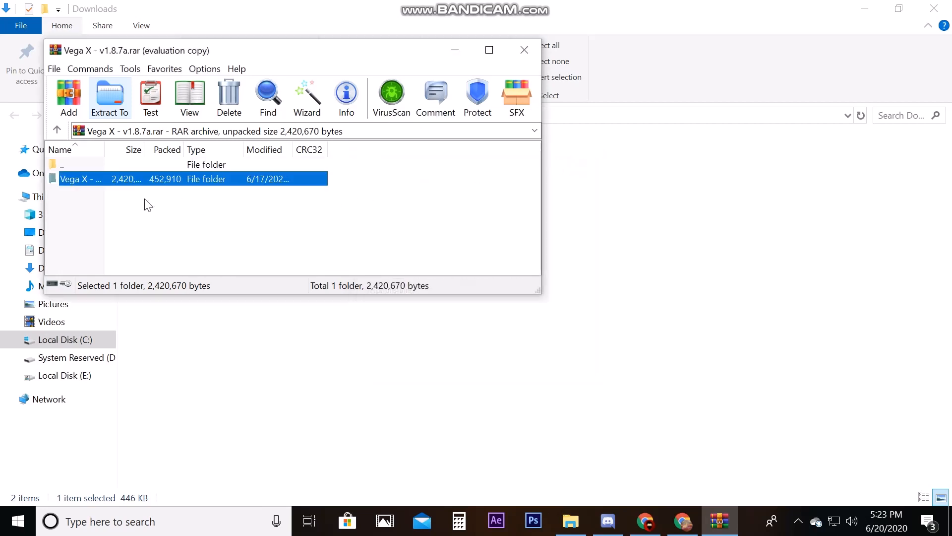
mouse_move(489, 50)
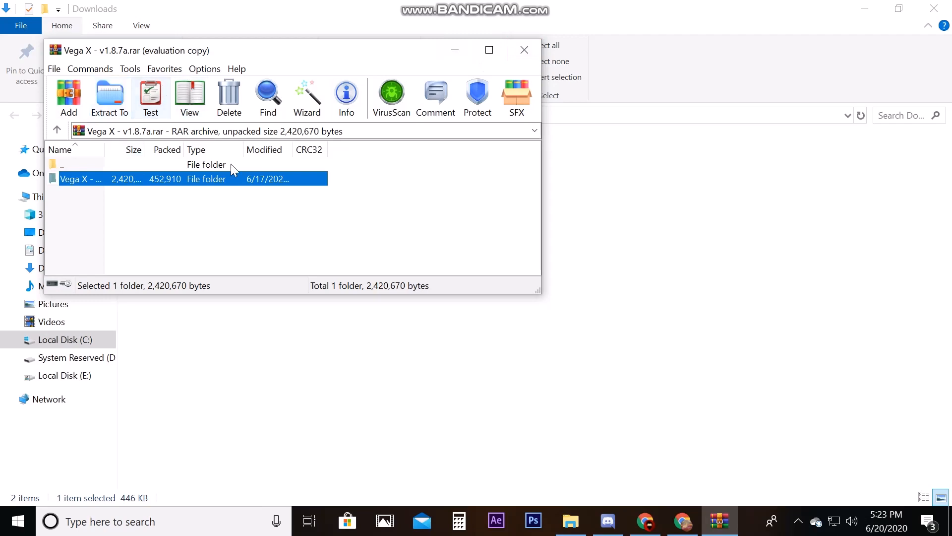
left_click(524, 49)
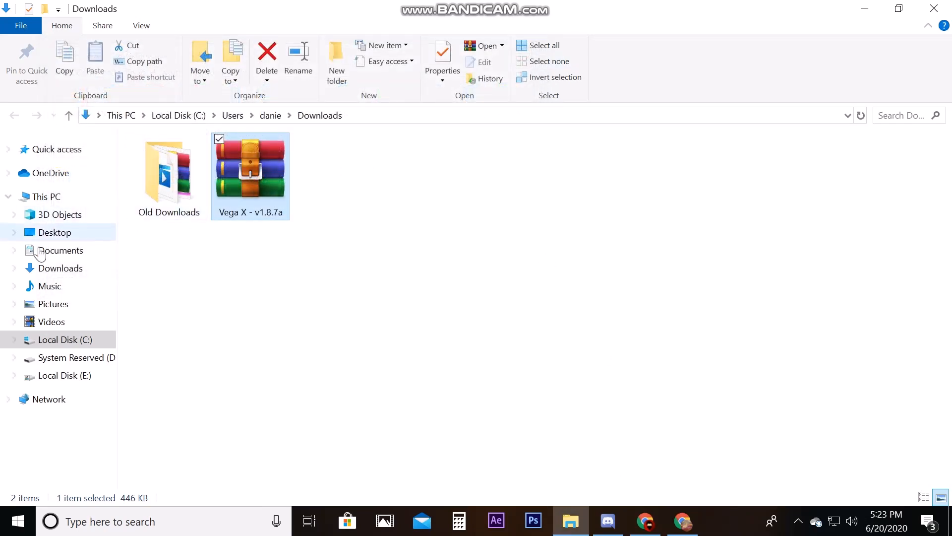
Launch the Vega X application from the extracted Vega X - v1.8.7a folder on the Desktop
left_click(53, 232)
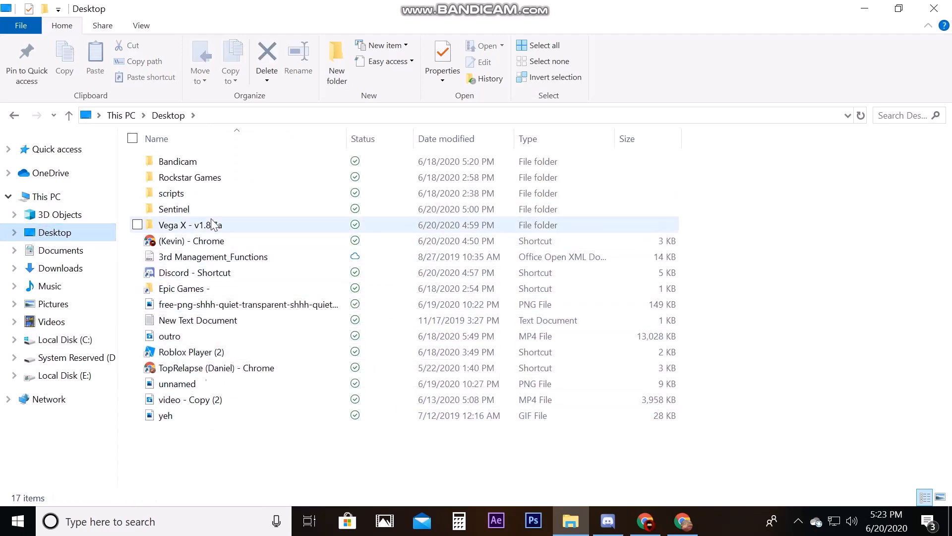
double_click(189, 225)
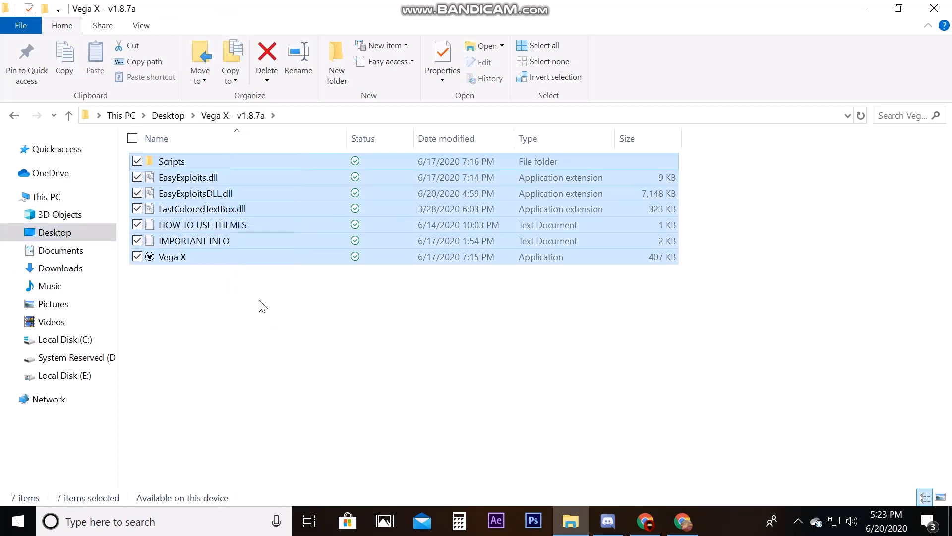
mouse_move(674, 312)
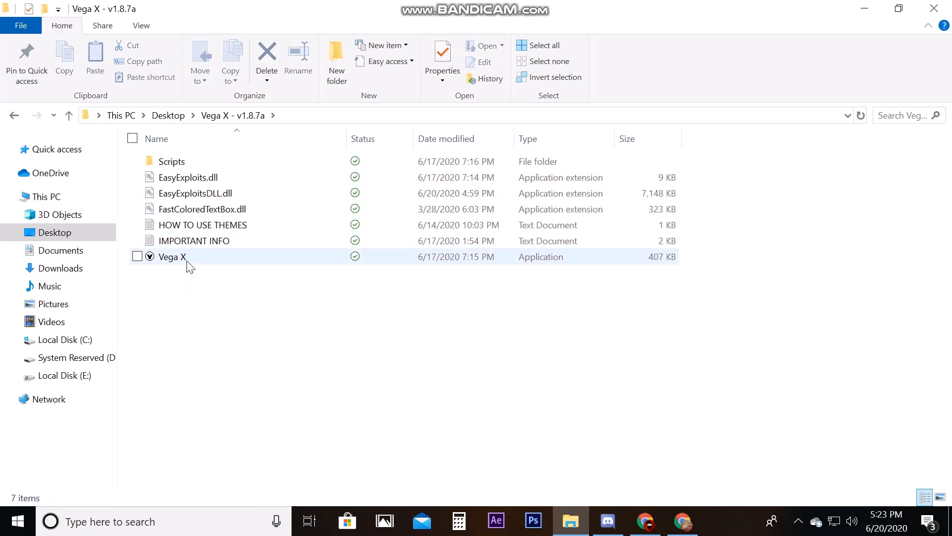
mouse_move(201, 267)
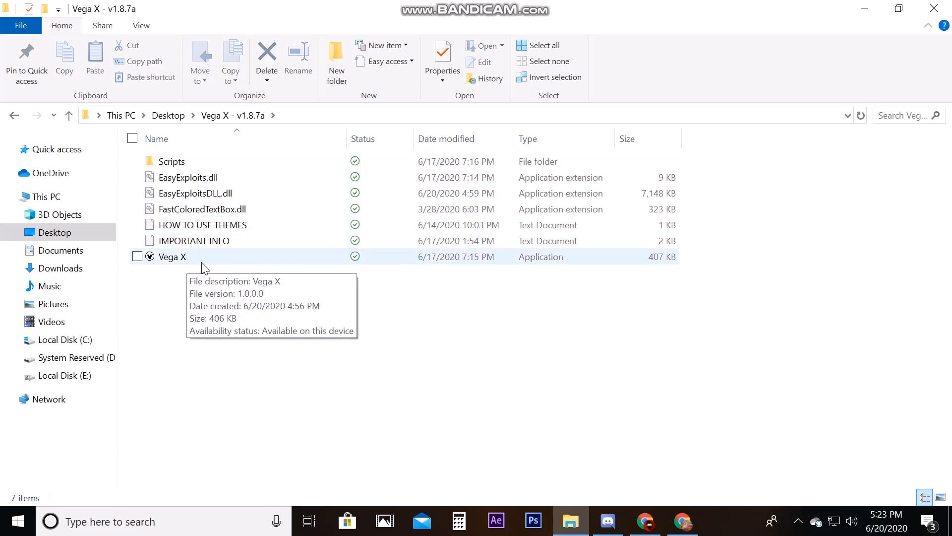
double_click(171, 256)
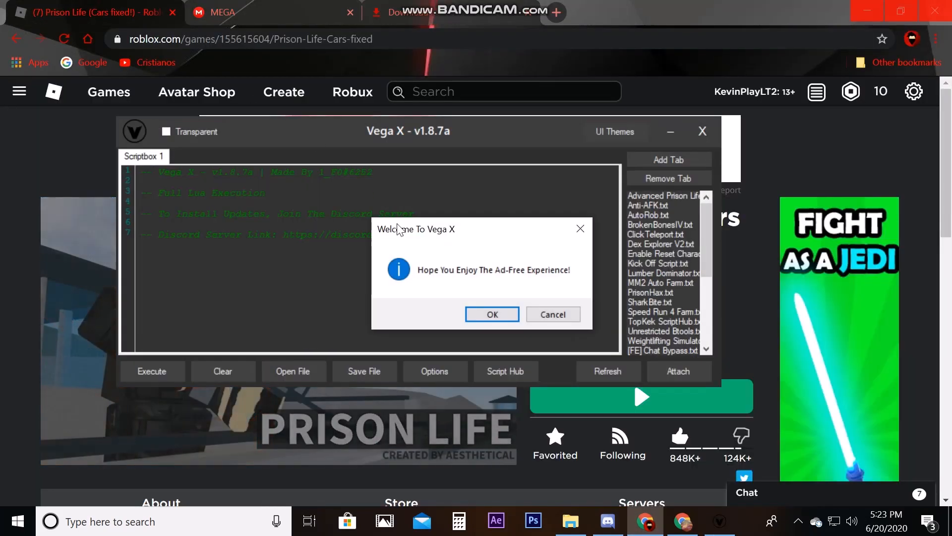
mouse_move(581, 229)
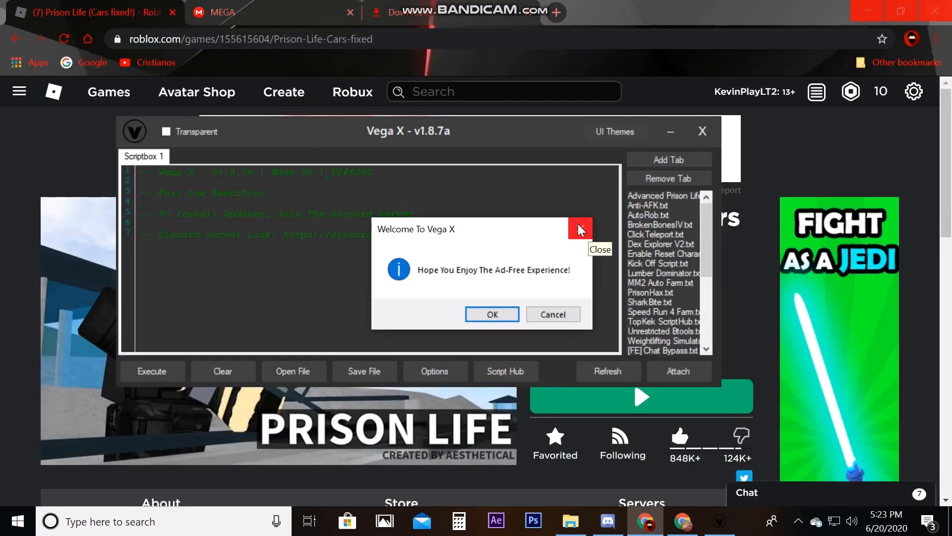
mouse_move(447, 309)
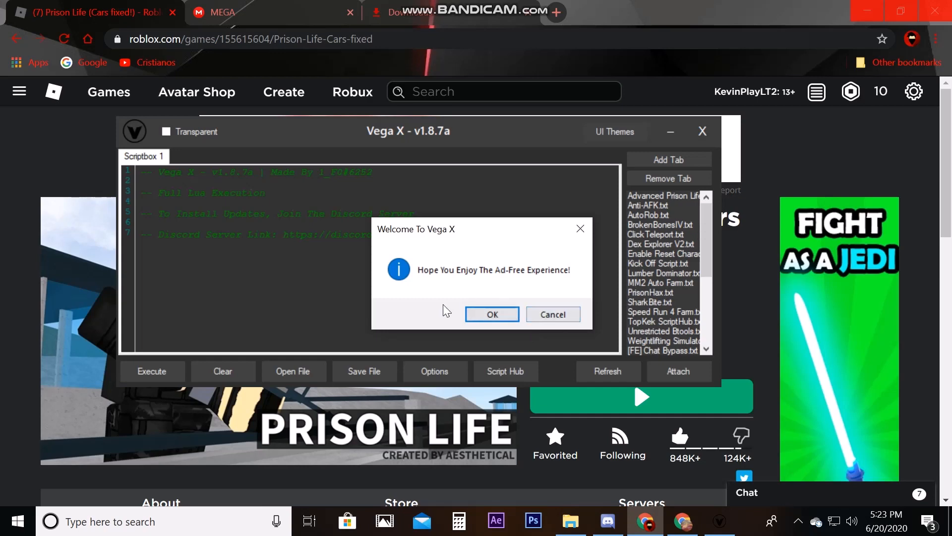
Dismiss the Welcome To Vega X dialog and look over the default sample script in the editor
left_click(492, 315)
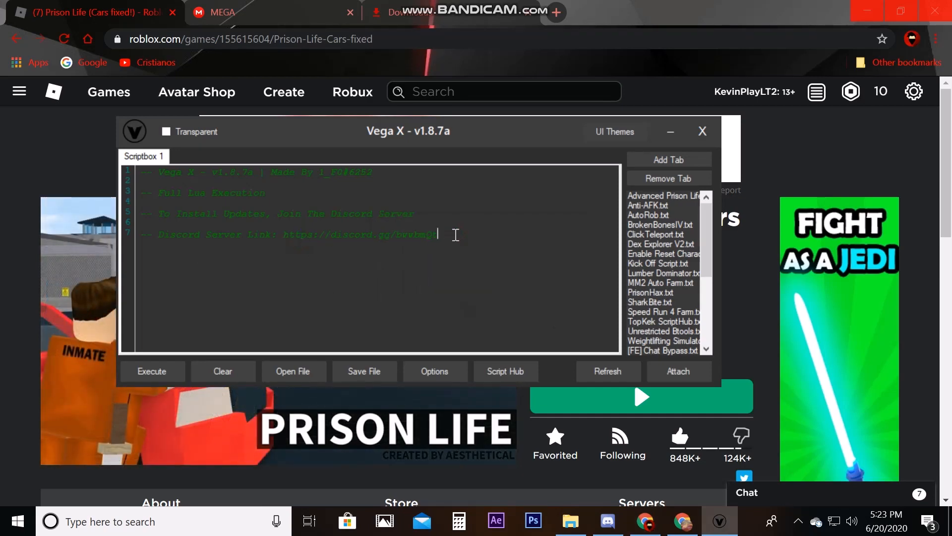
triple_click(292, 234)
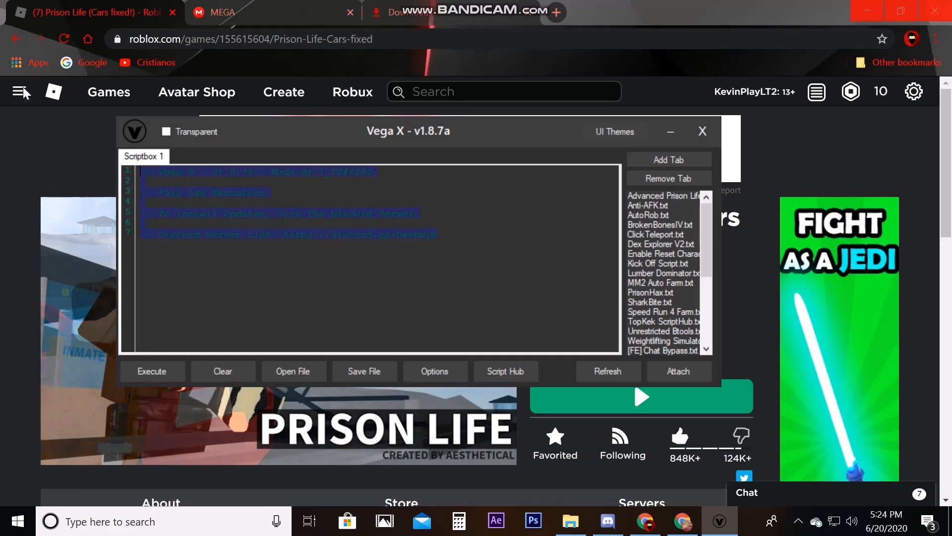
left_click(262, 223)
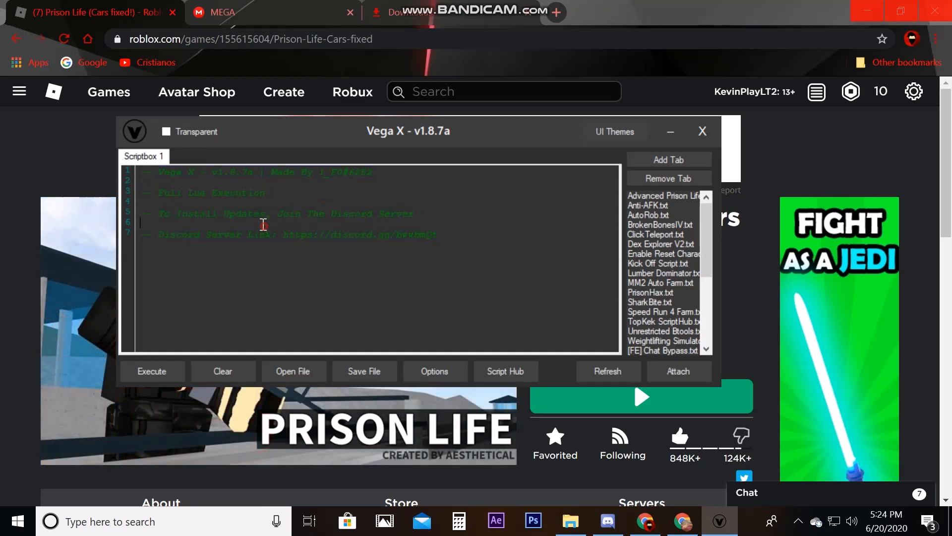
mouse_move(283, 91)
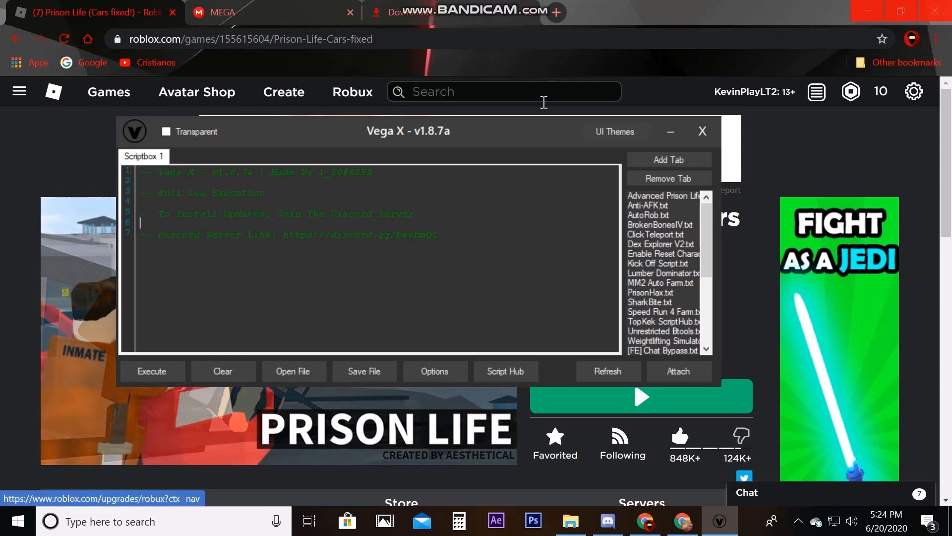
double_click(303, 234)
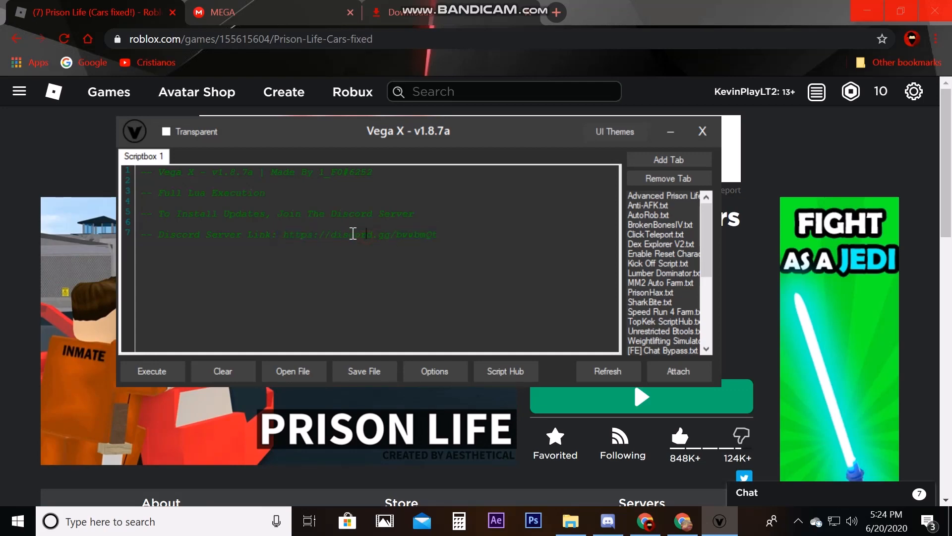
double_click(358, 234)
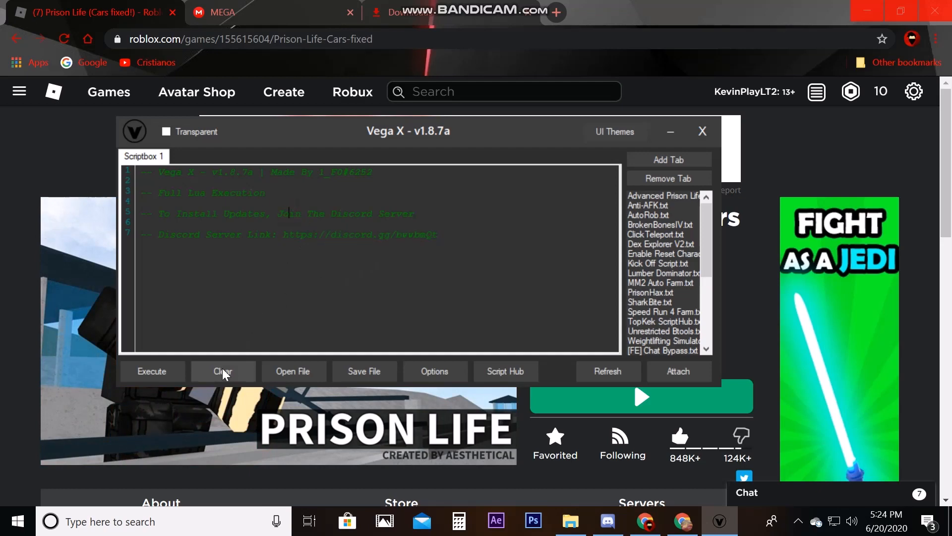
left_click(222, 370)
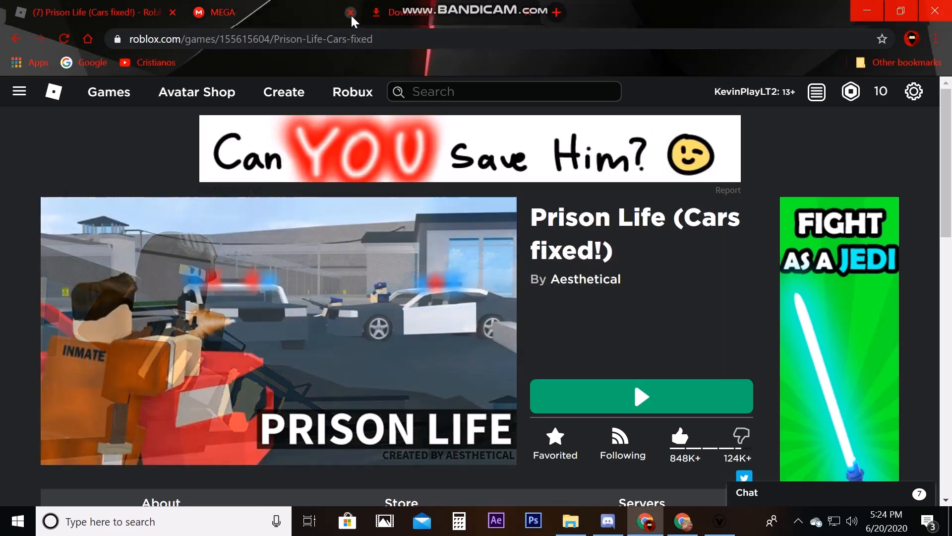
Start the Prison Life game from its Roblox page with the green Play button
left_click(640, 396)
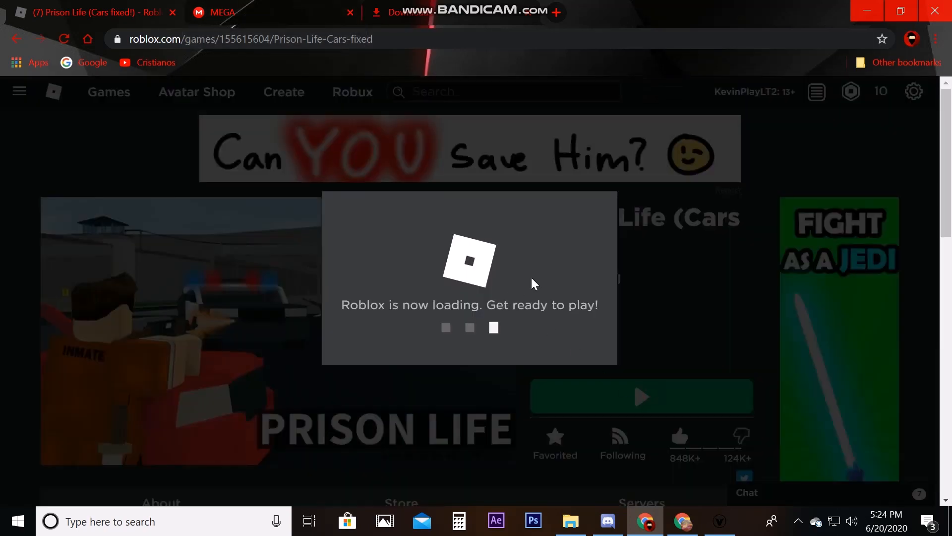
mouse_move(358, 117)
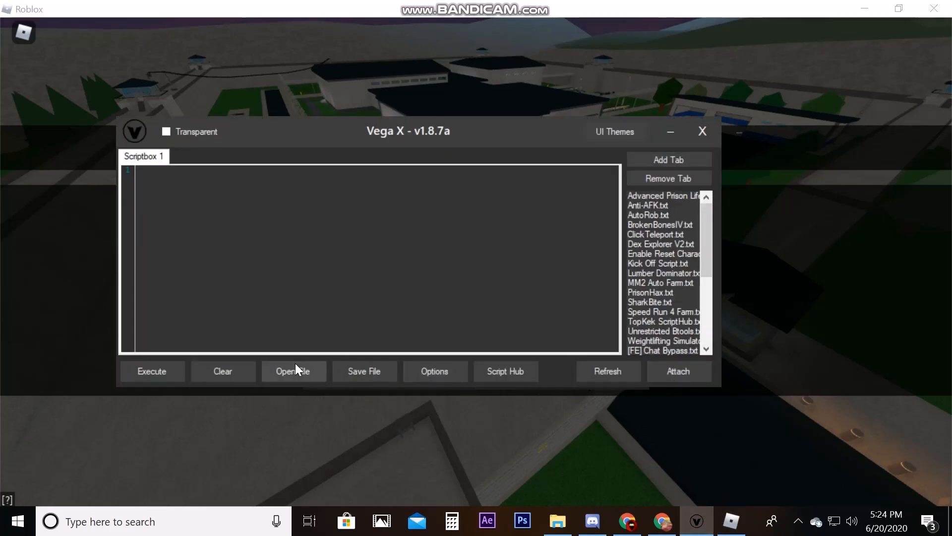
Review the Vega X options panel and expand the UI Themes list
left_click(433, 370)
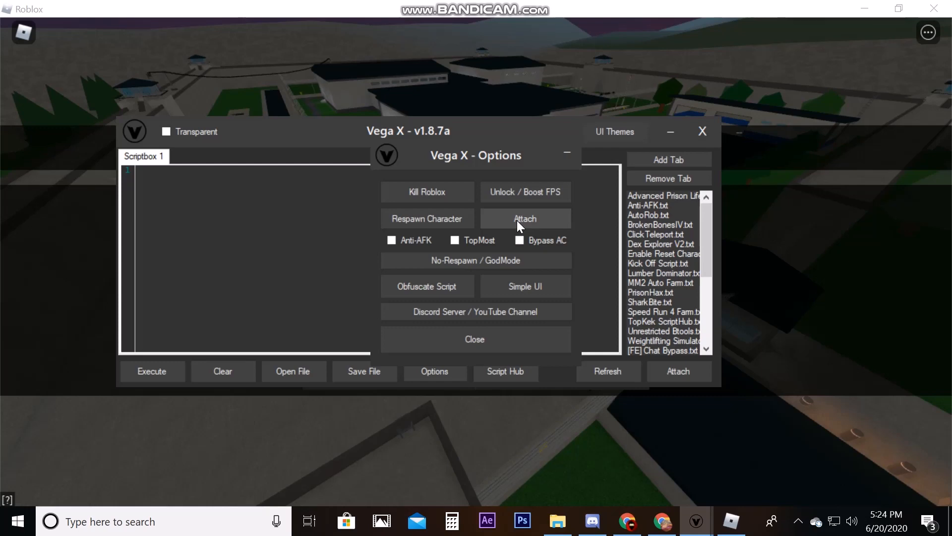
mouse_move(702, 403)
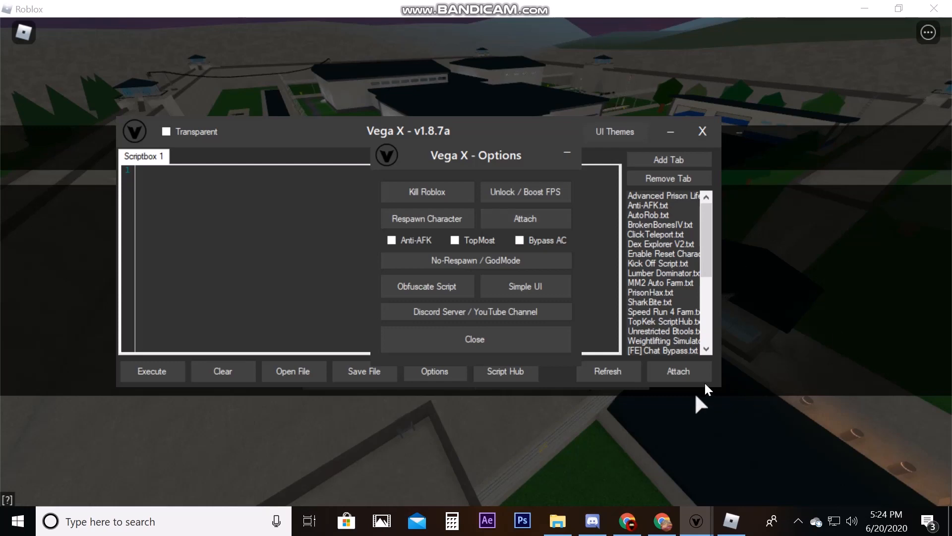
mouse_move(421, 261)
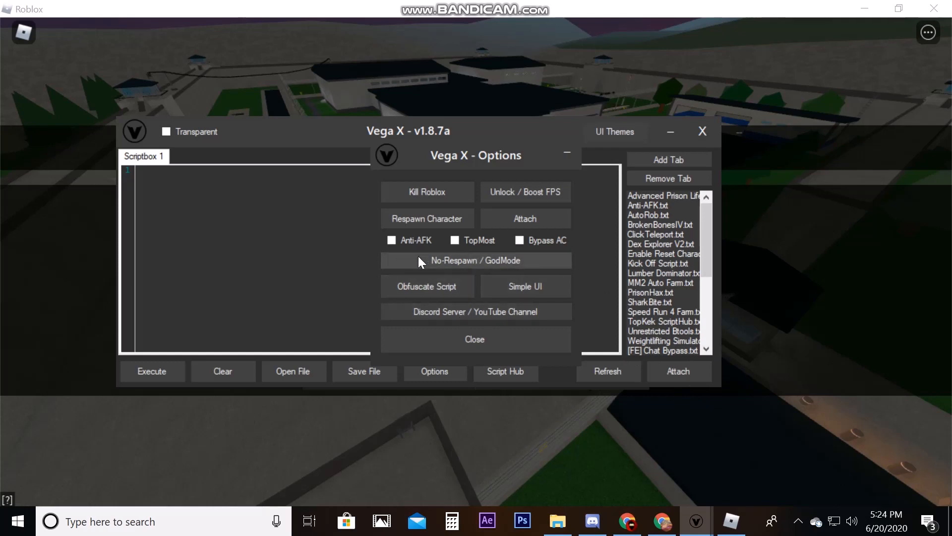
left_click(614, 132)
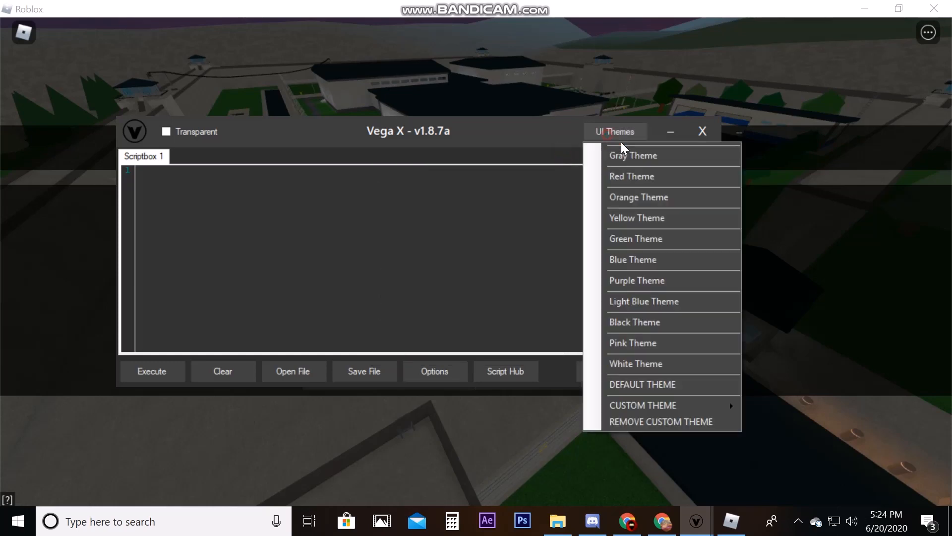
mouse_move(646, 373)
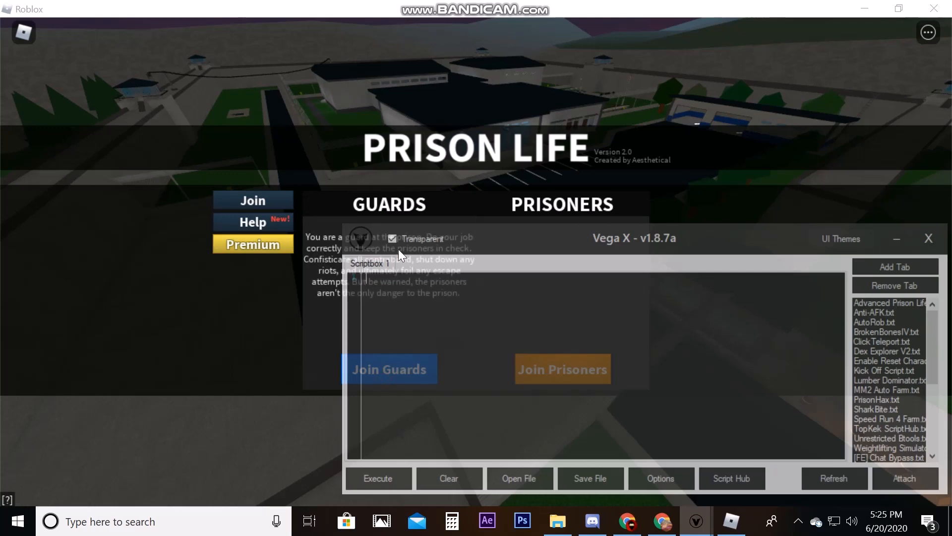
Hide Vega X, try joining Guards, and accept the team-full message before joining Inmates
left_click(929, 238)
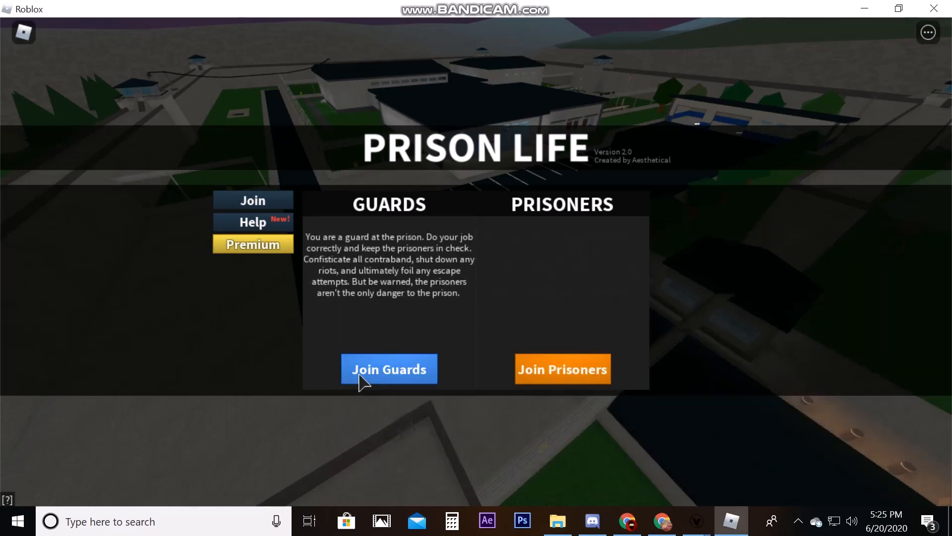
left_click(389, 369)
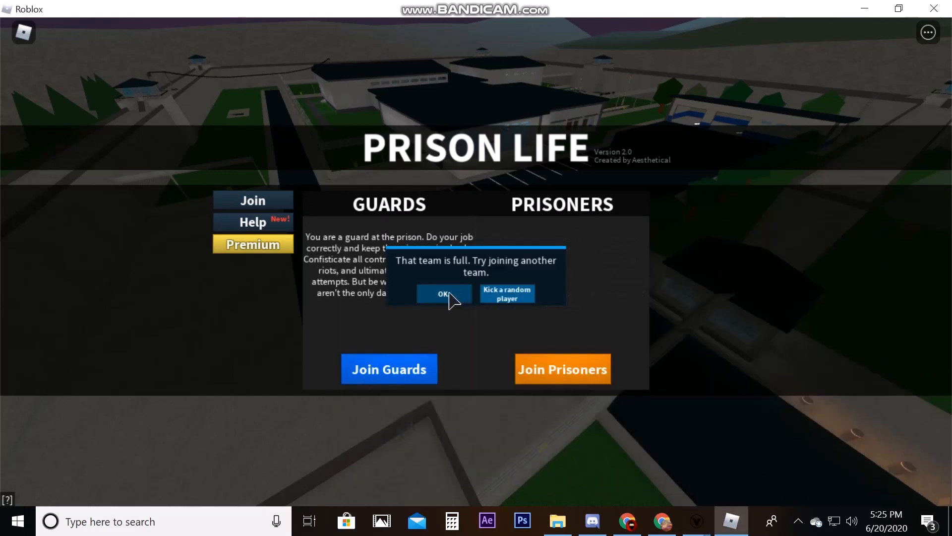
left_click(443, 294)
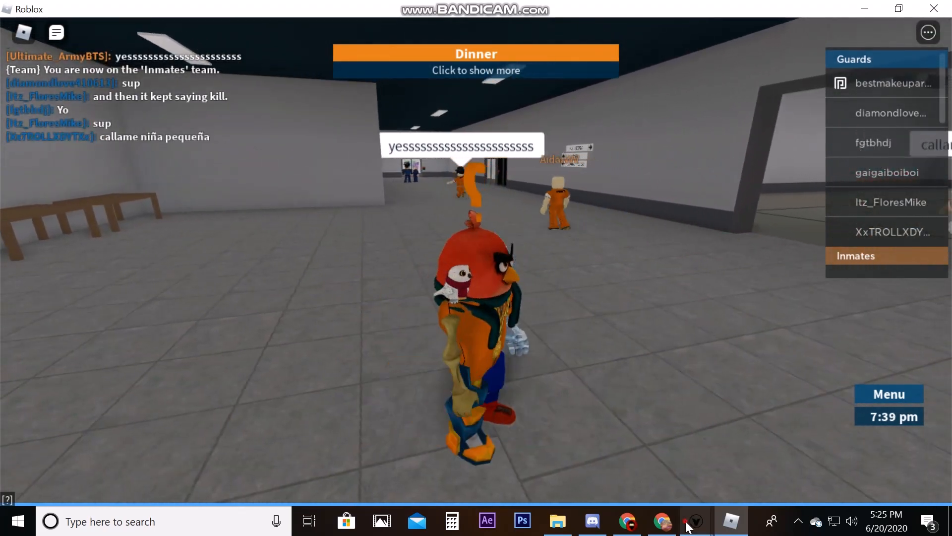
Restore Vega X, attach it to the running game, and type 'wa' in the script box
left_click(695, 521)
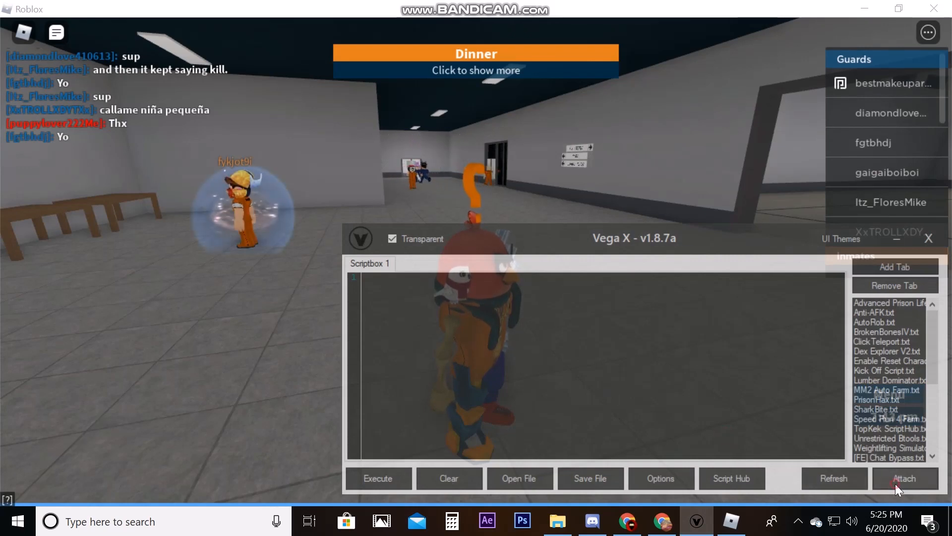
left_click(904, 478)
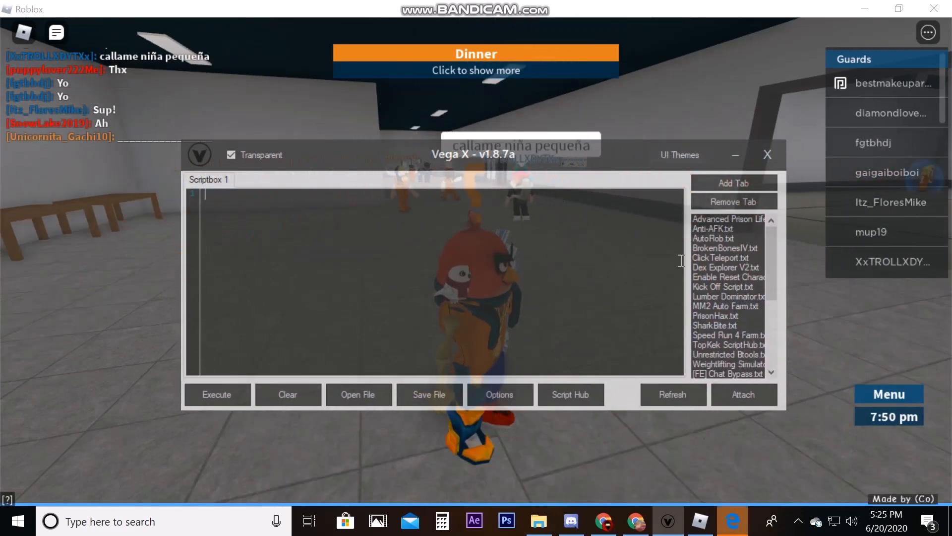
left_click(742, 394)
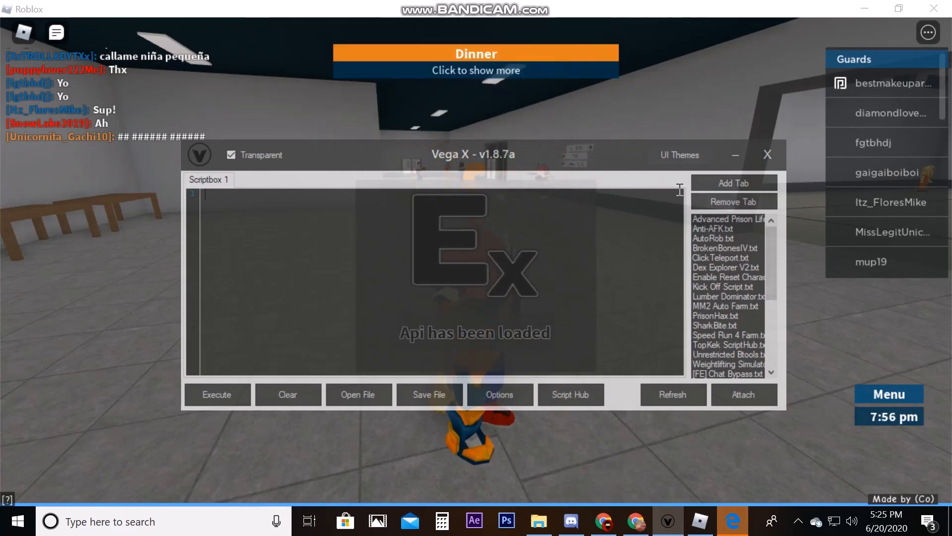
type("wa")
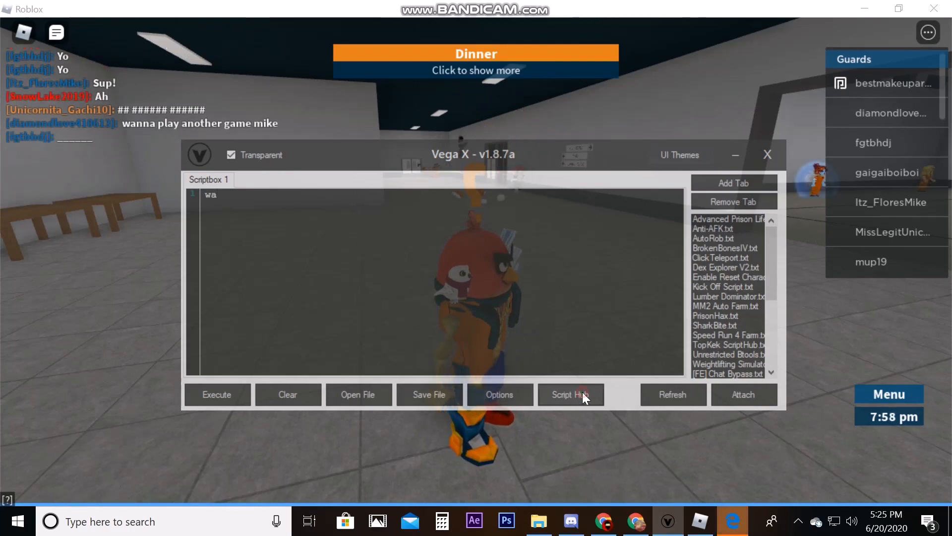
left_click(569, 394)
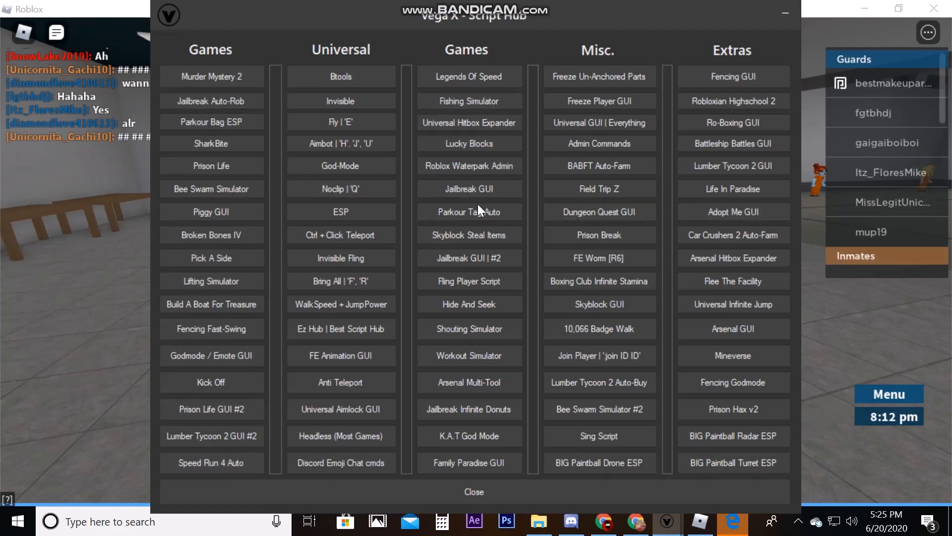
mouse_move(735, 46)
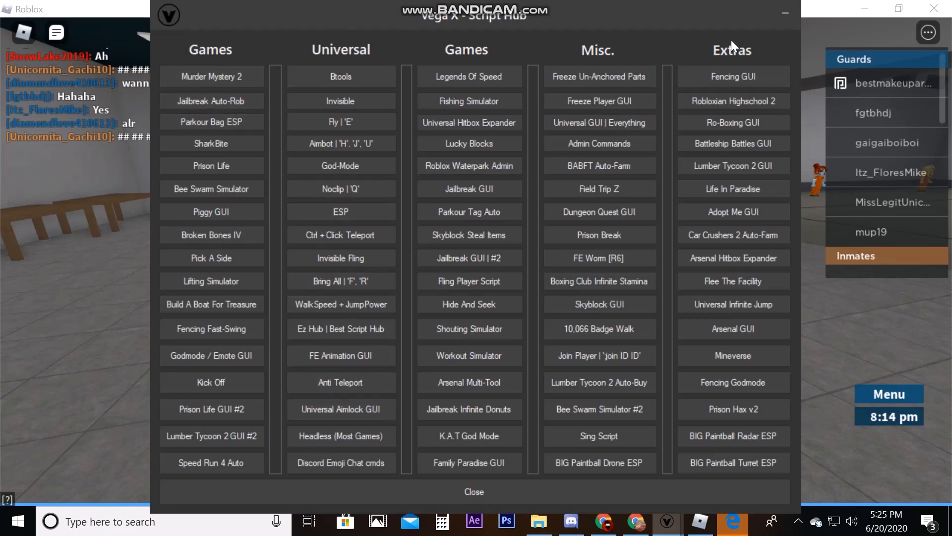
left_click(474, 491)
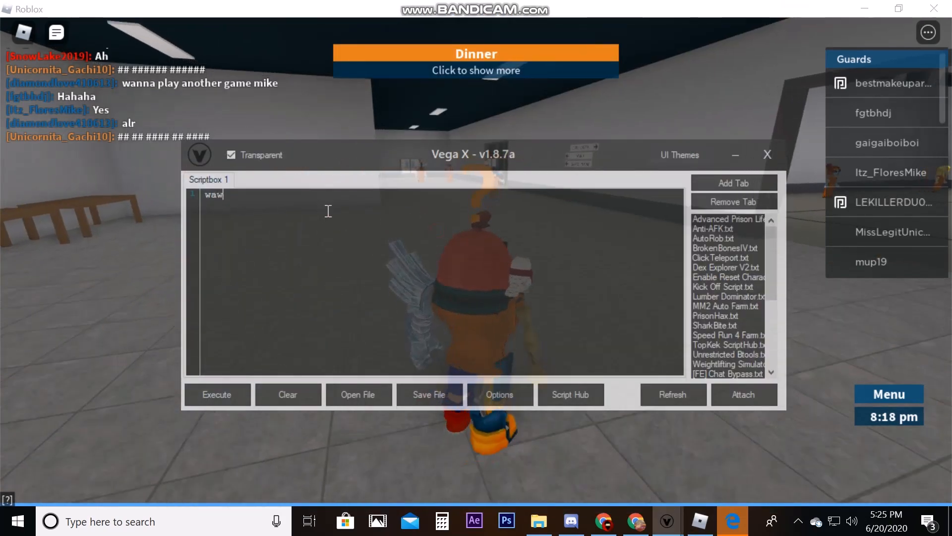
Select Prison Life GUI v2.2 from the script list and execute it in-game
left_click(288, 394)
type("w")
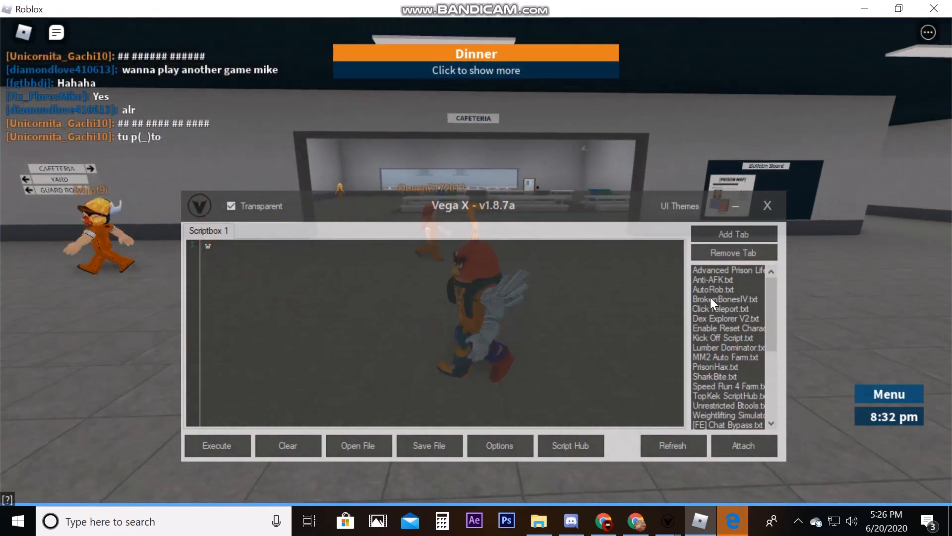
scroll("down", 3)
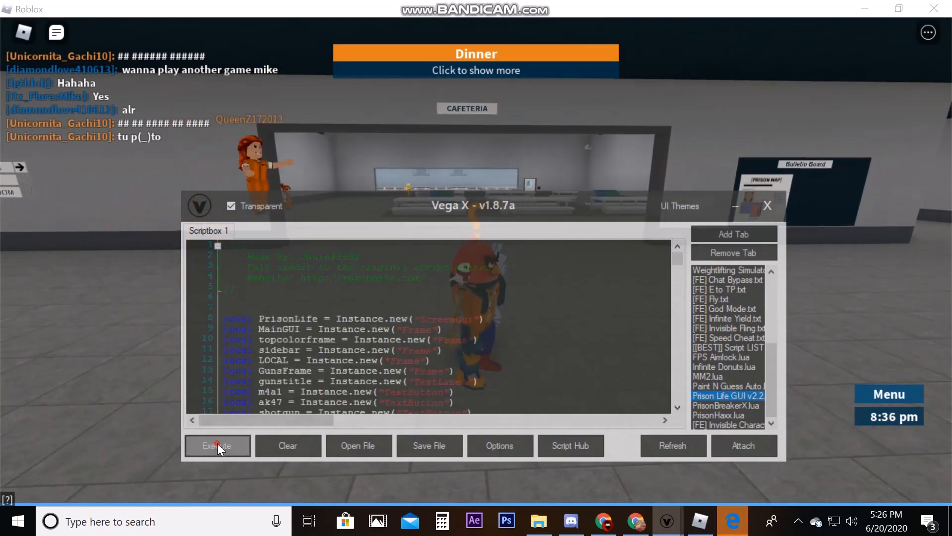
left_click(217, 445)
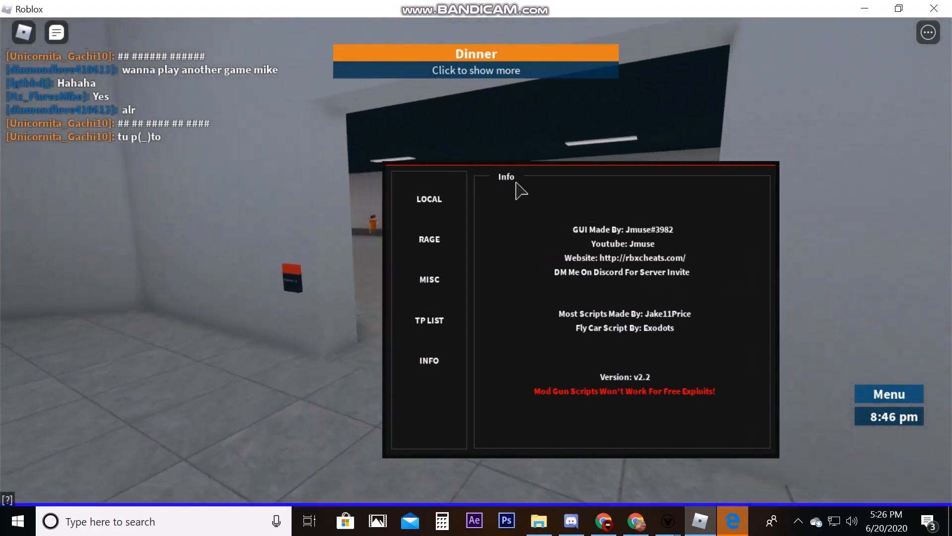
Equip an AK-47, Remington 870 and Btools from the LOCAL options, then switch back to Inmates
left_click(428, 199)
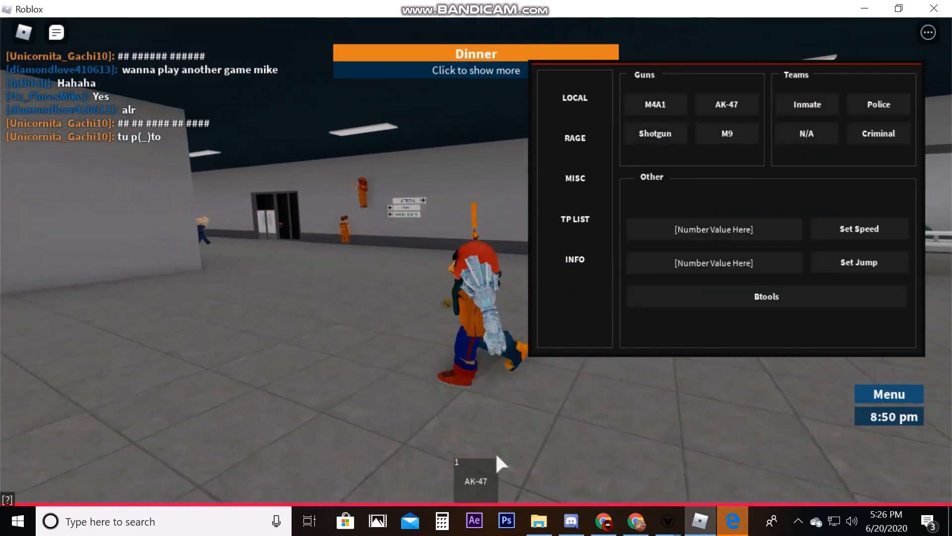
left_click(726, 104)
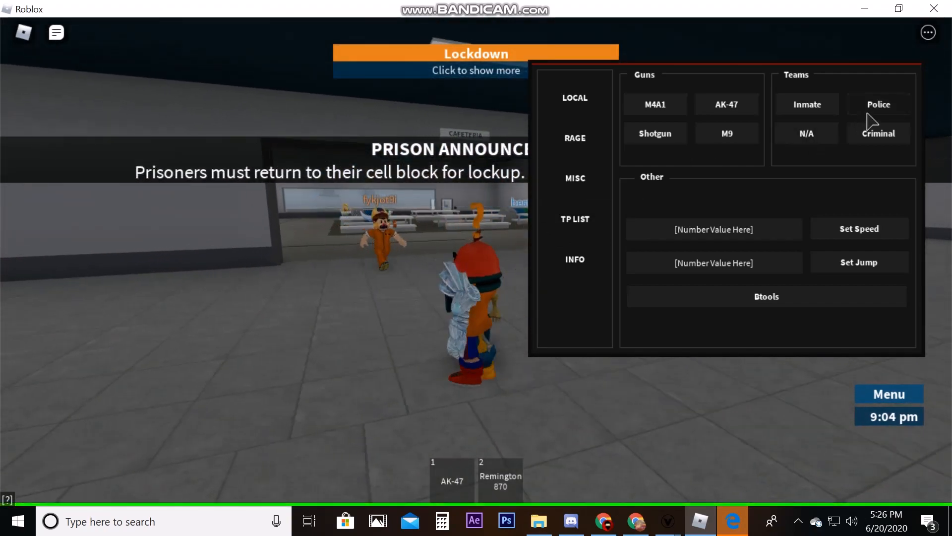
left_click(713, 229)
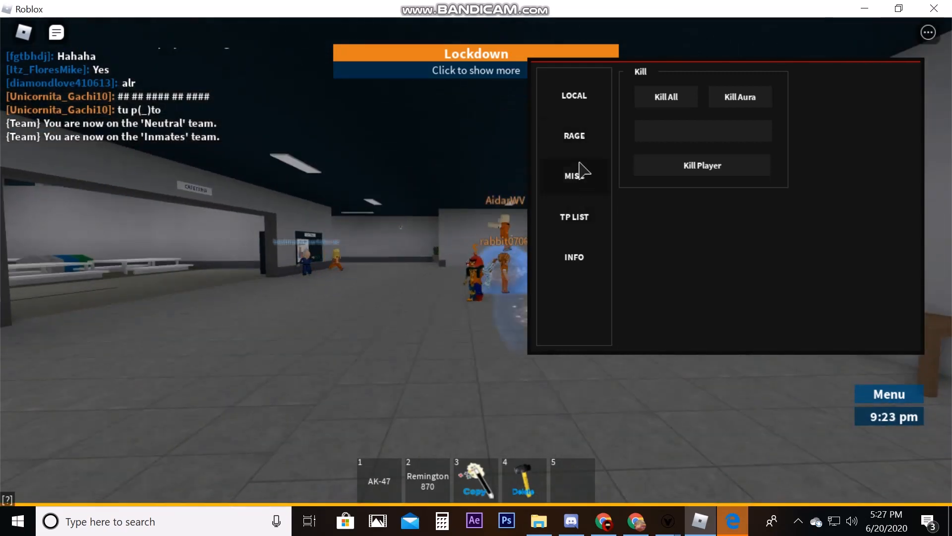
Browse the MISC and TP LIST sections of the Prison Life GUI before returning to INFO
left_click(574, 175)
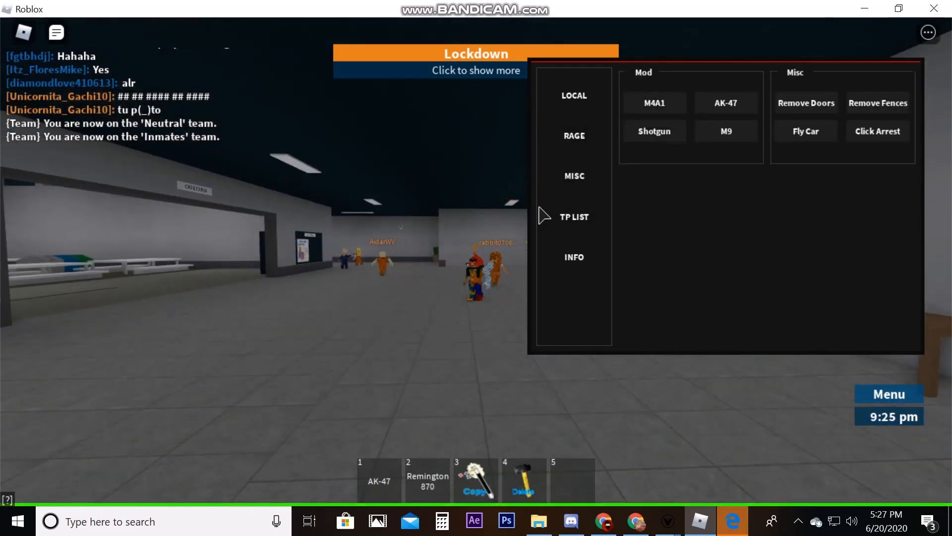
left_click(573, 217)
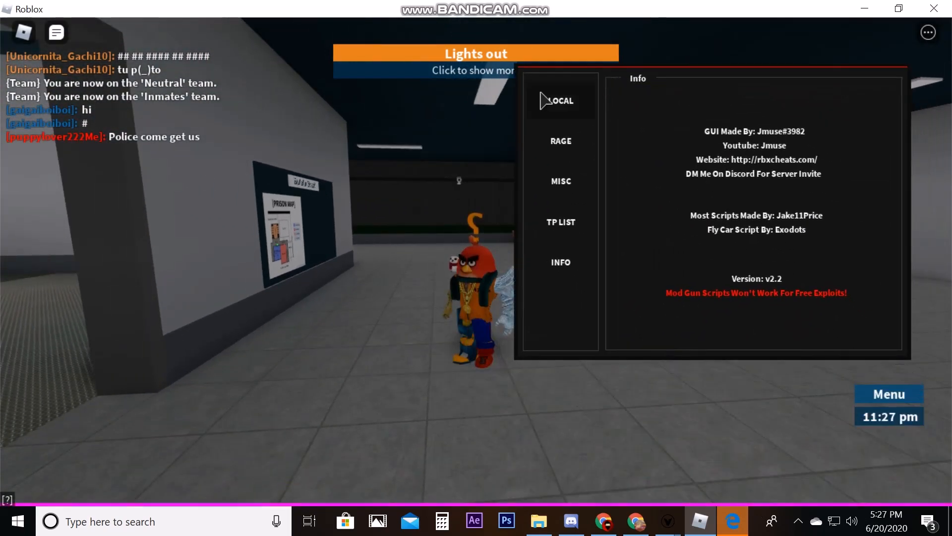
mouse_move(666, 521)
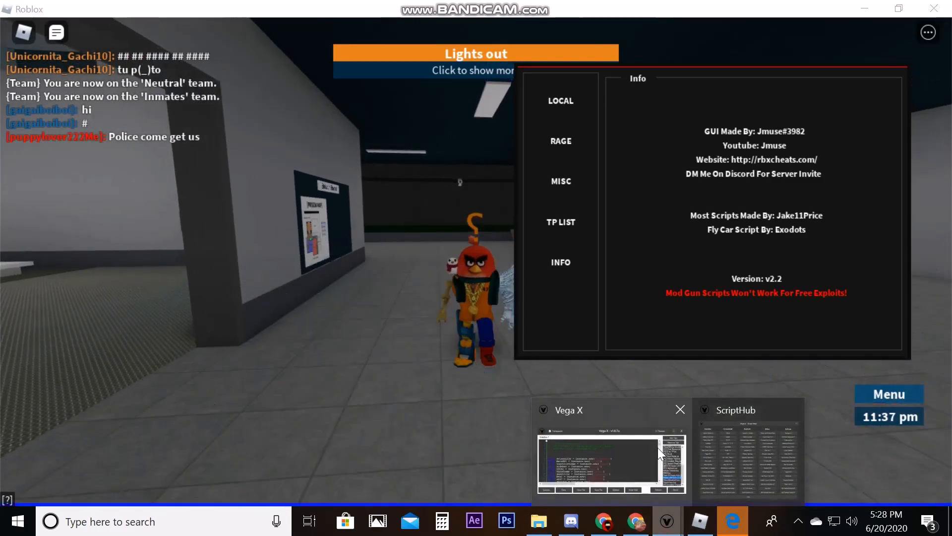
Restore the Vega X executor window over the game from its taskbar thumbnail
left_click(610, 458)
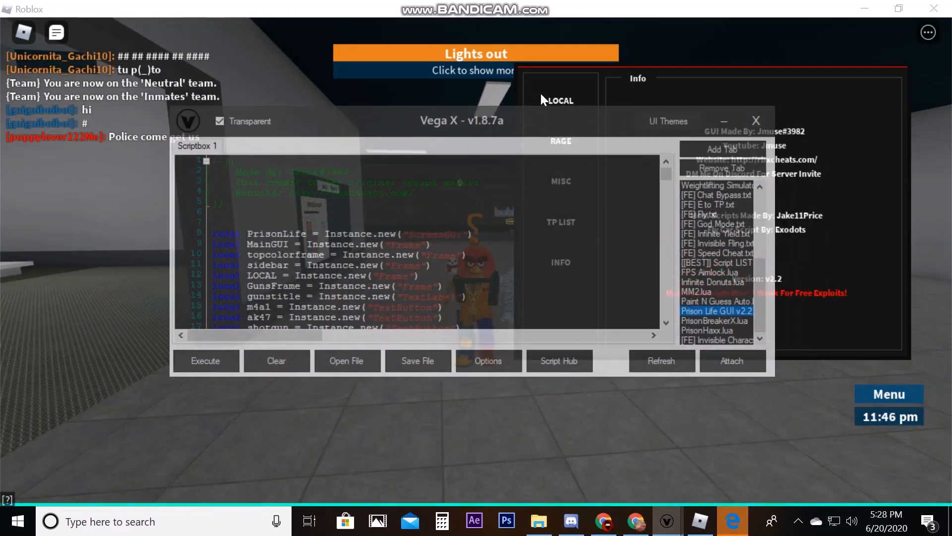